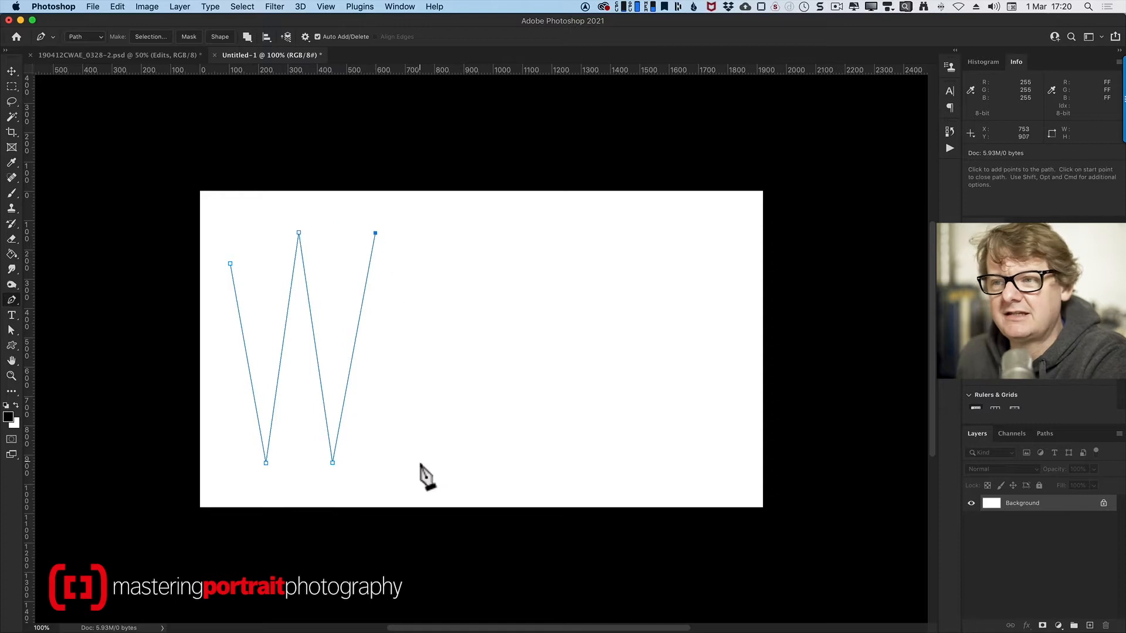
# Add two more sharp corner points to continue the zigzag path.
pyautogui.click(420, 464)
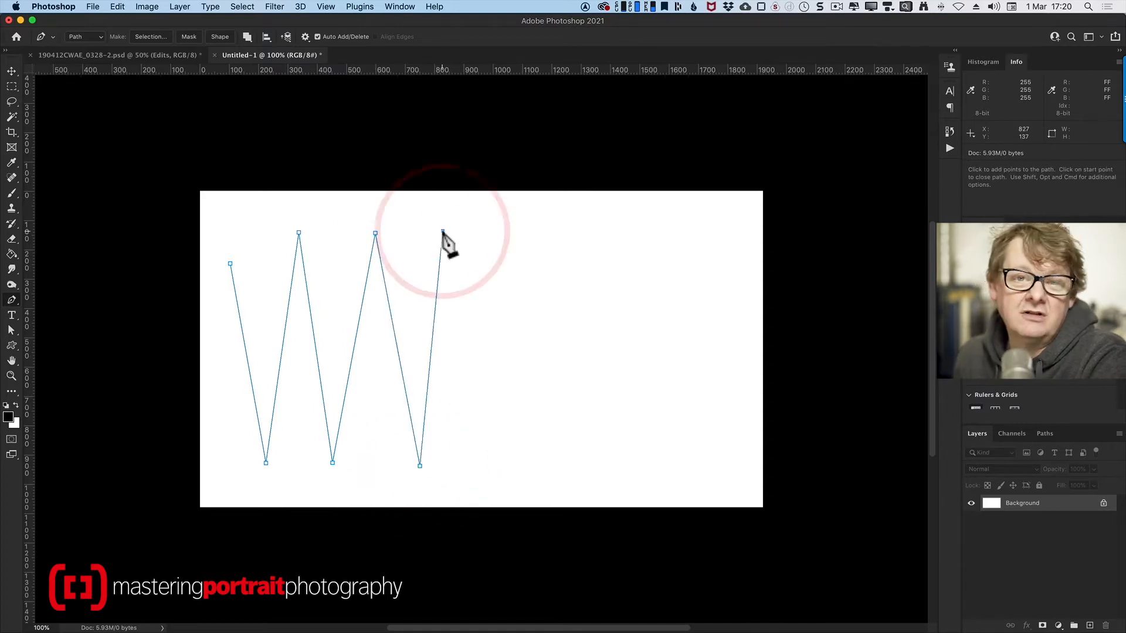
pyautogui.click(442, 234)
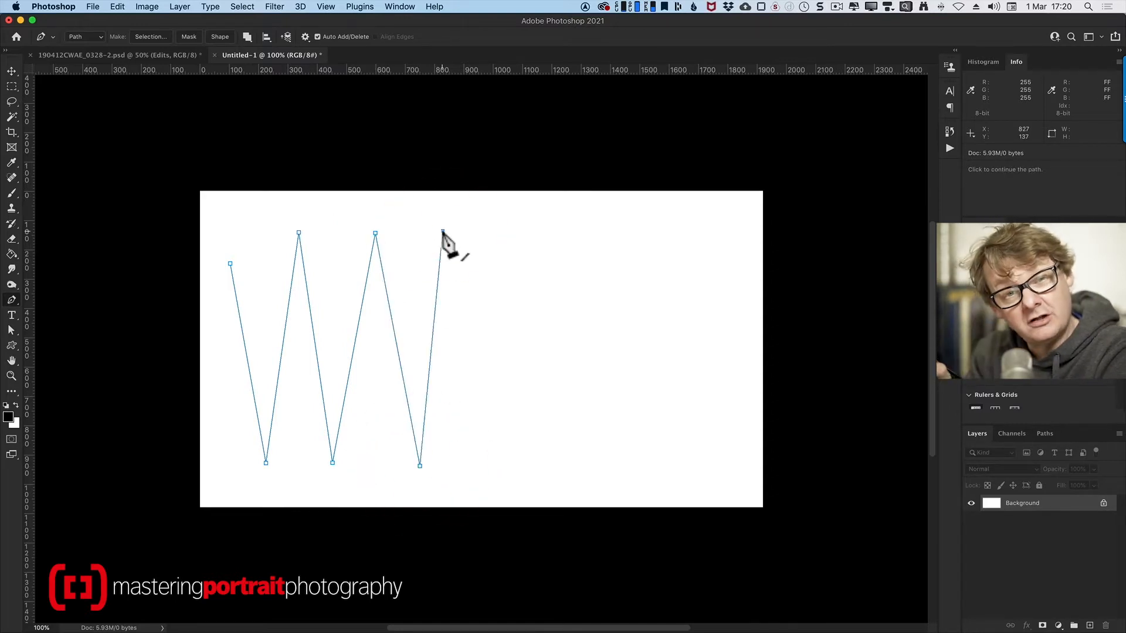
pyautogui.click(442, 233)
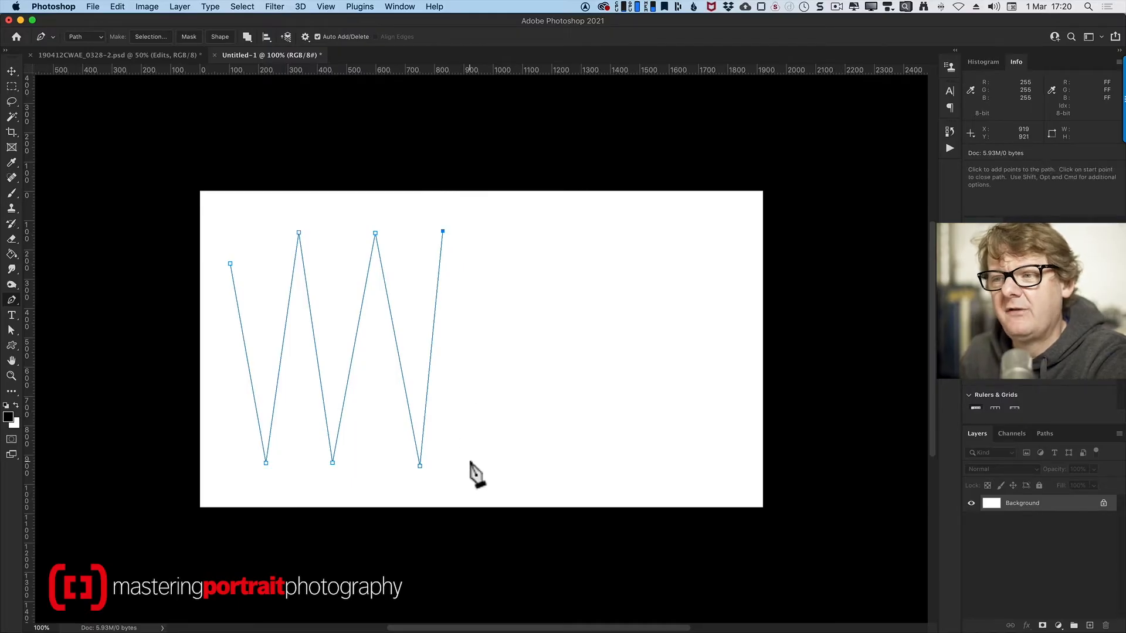
# Finish the path with smooth curved segments dragged out to the right.
pyautogui.moveTo(442, 468); pyautogui.dragTo(474, 468)
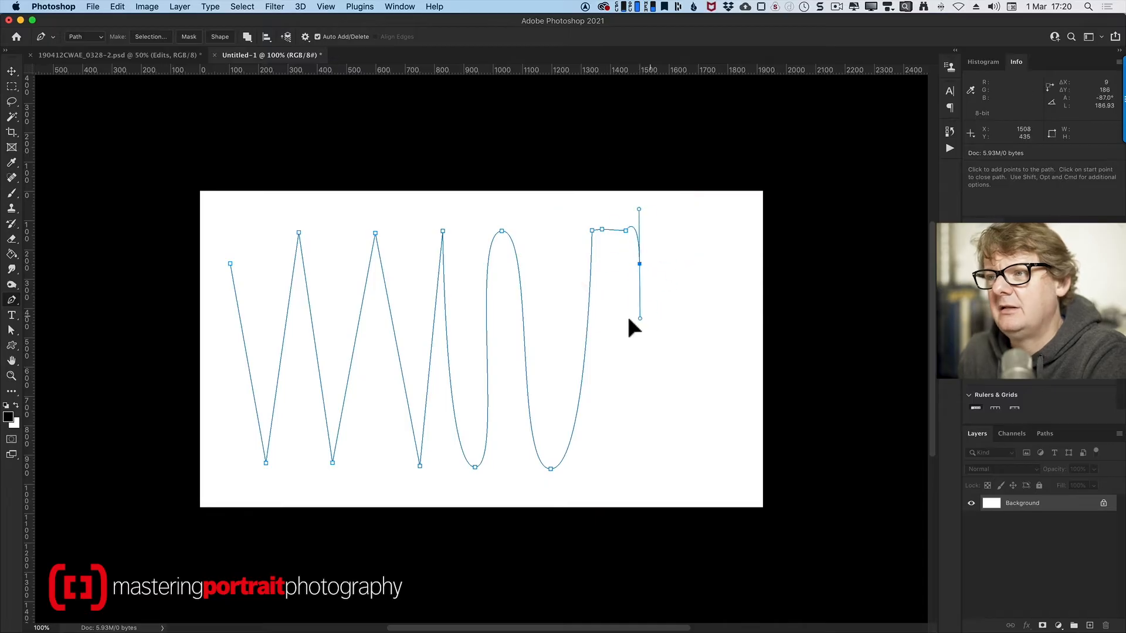
pyautogui.click(639, 459)
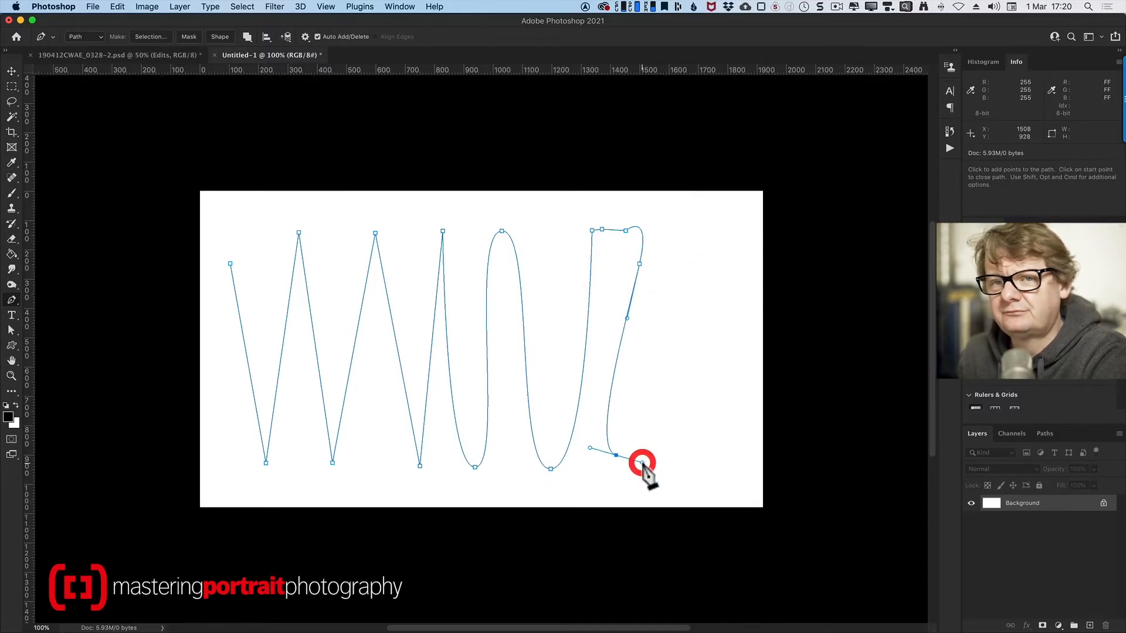
pyautogui.click(643, 467)
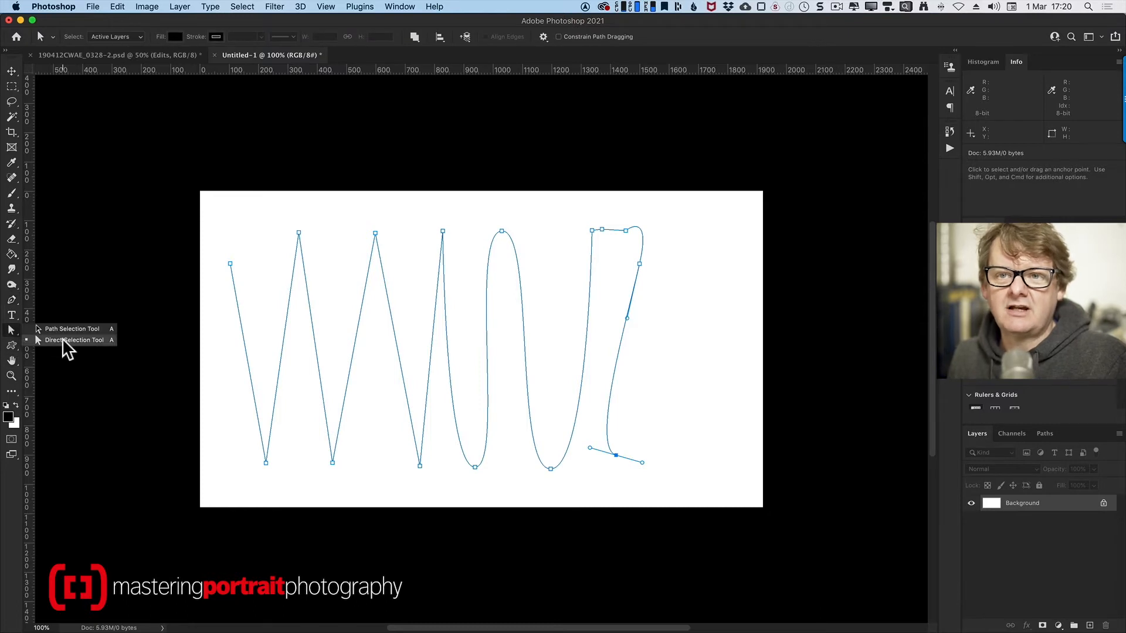
# Raise the second lower zigzag anchor point toward the canvas middle with Direct Selection.
pyautogui.click(332, 465)
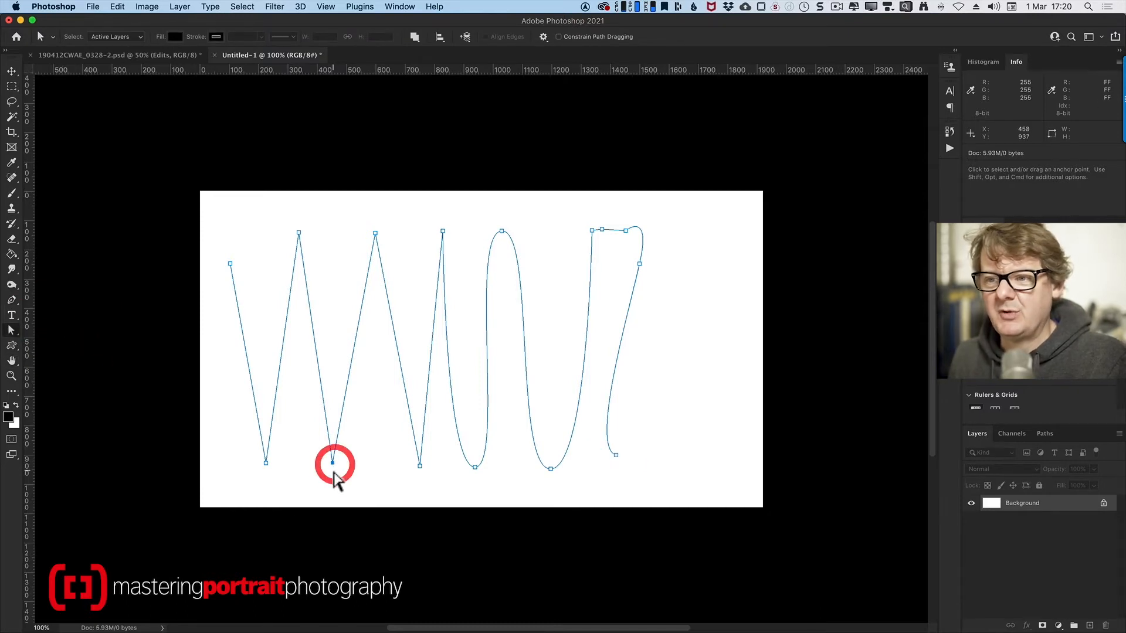
pyautogui.moveTo(332, 463); pyautogui.dragTo(319, 405)
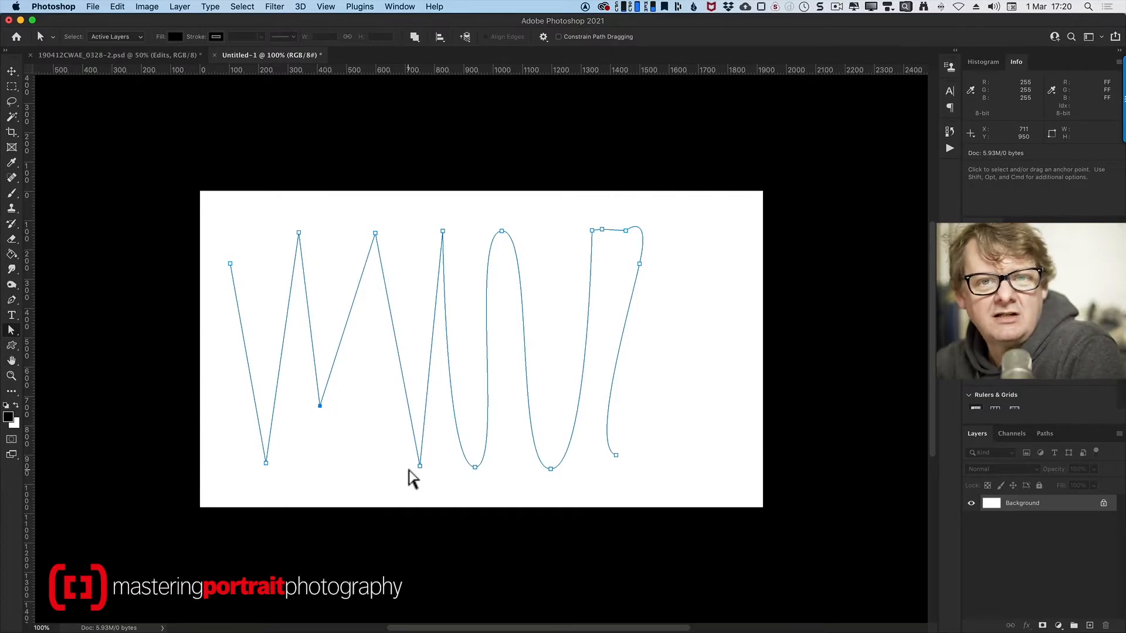
pyautogui.moveTo(542, 423)
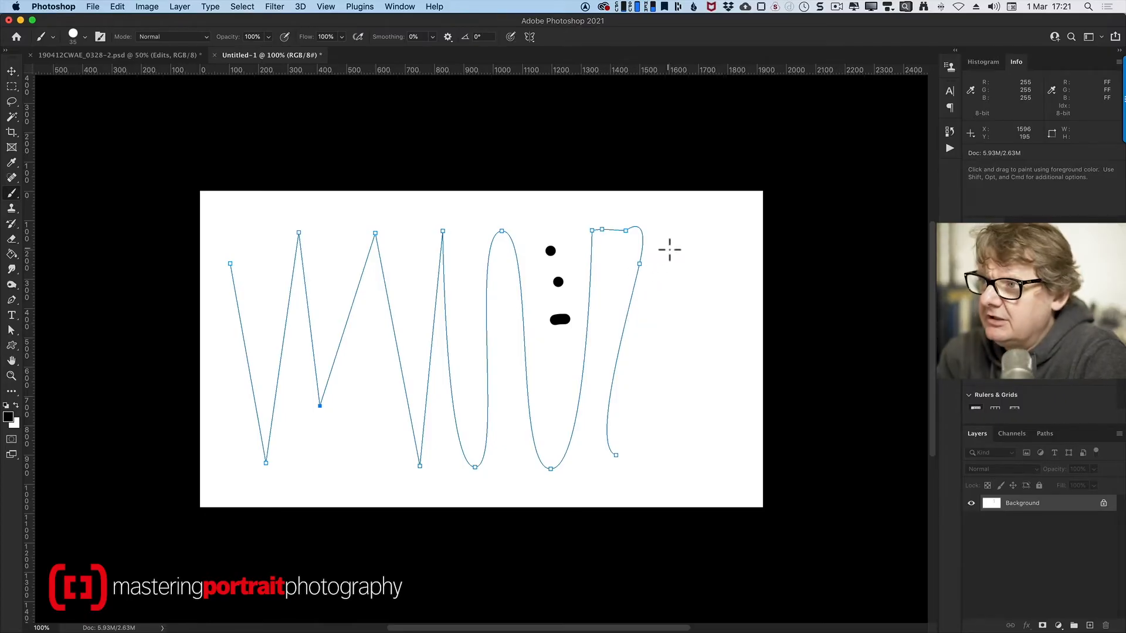
# Paint a few round-brush test dabs beside the path, then undo them.
pyautogui.moveTo(669, 237); pyautogui.dragTo(679, 348)
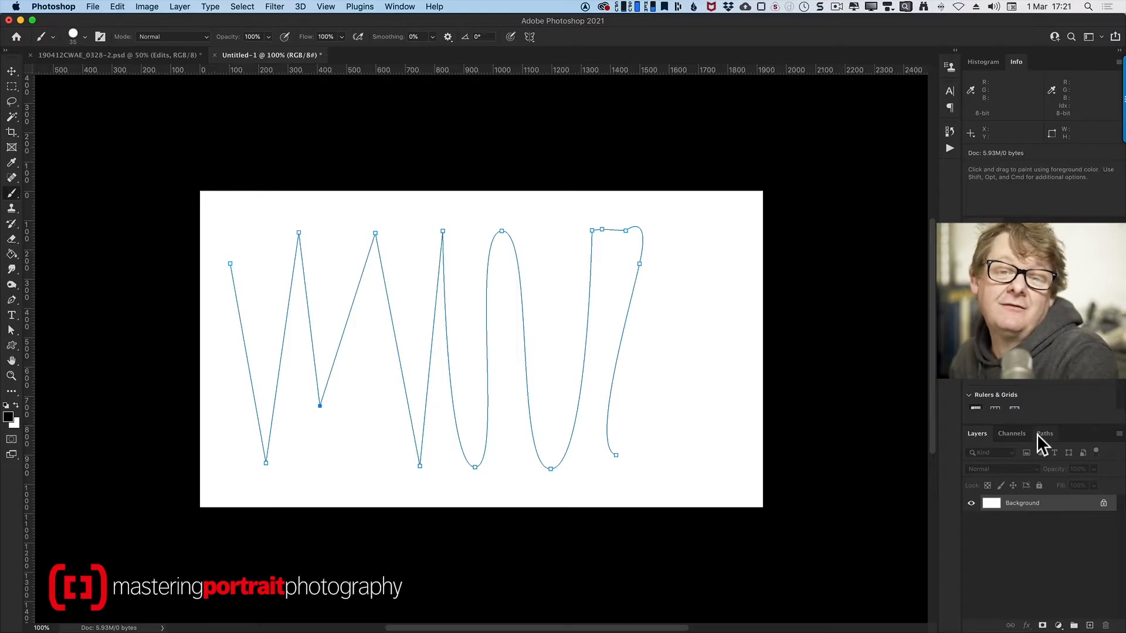
# Show the Paths panel from the Window menu, listing the Work Path.
pyautogui.click(400, 7)
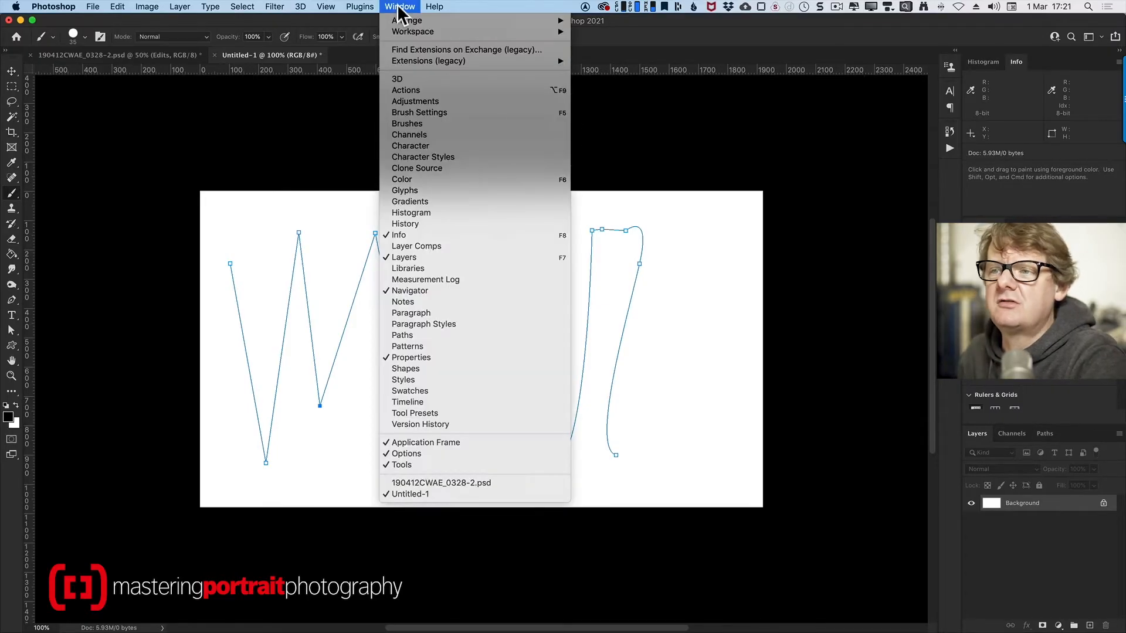
pyautogui.moveTo(402, 336)
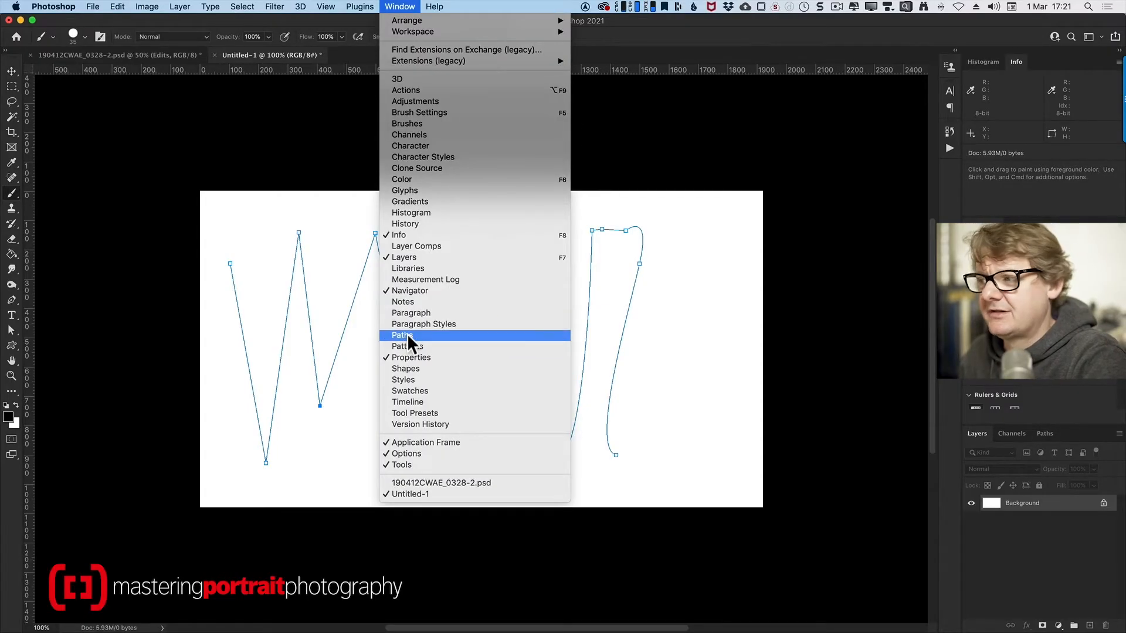
pyautogui.click(403, 335)
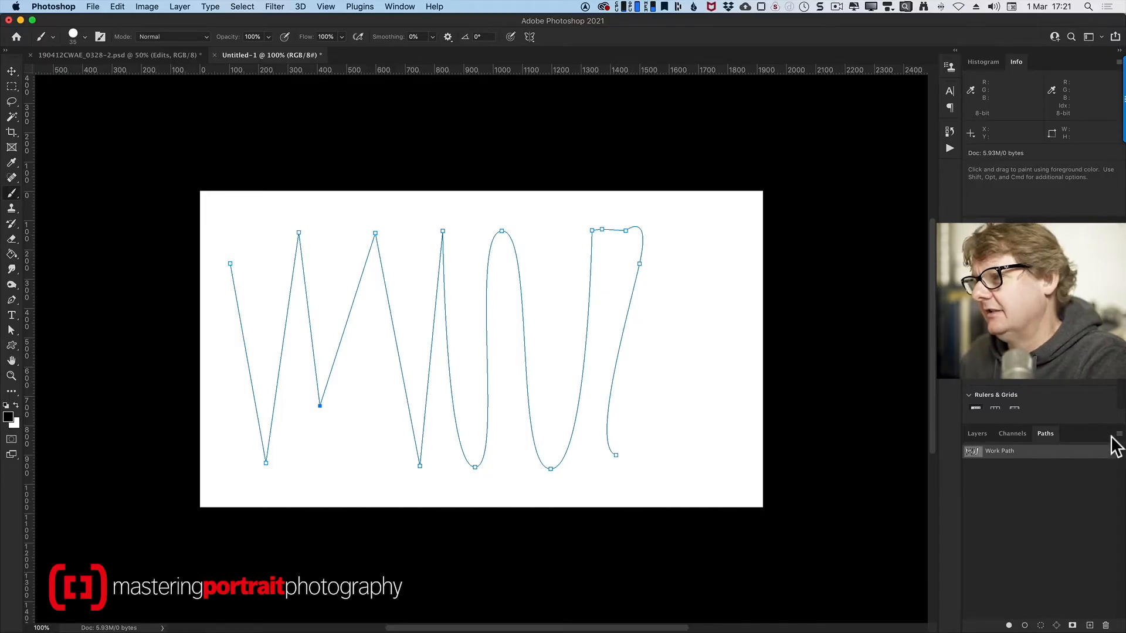
pyautogui.click(1118, 431)
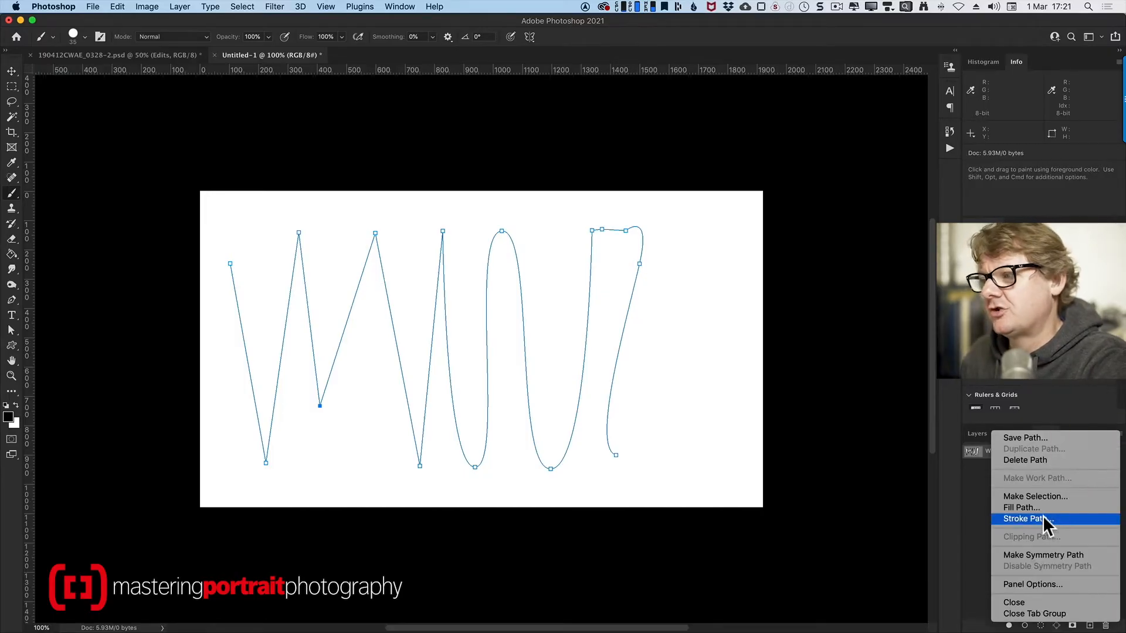
pyautogui.click(1027, 518)
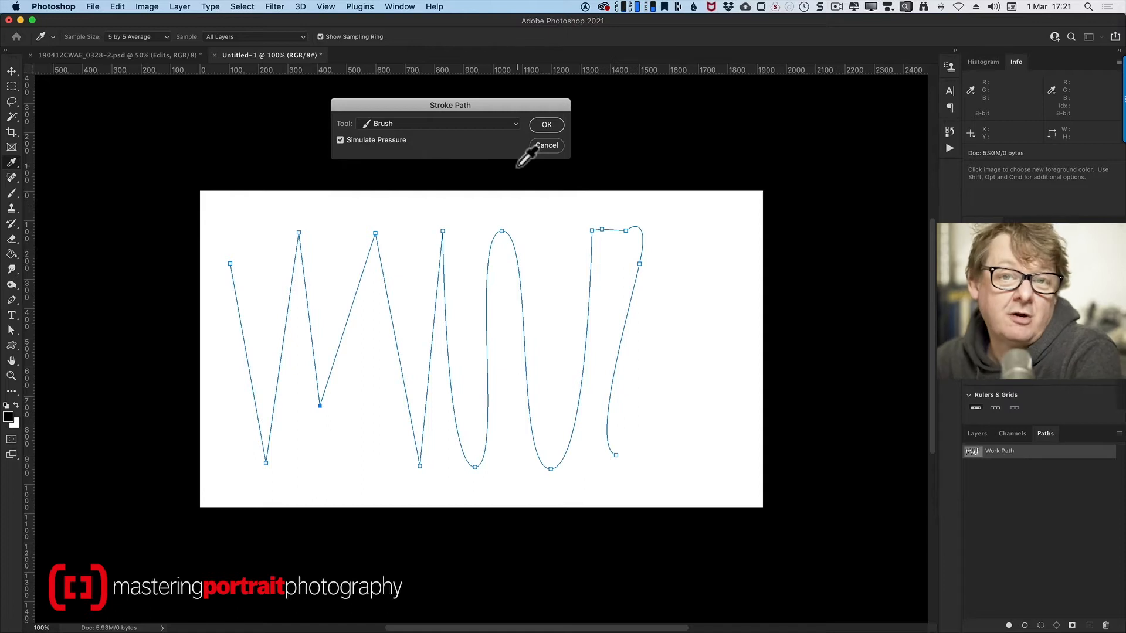
pyautogui.click(437, 123)
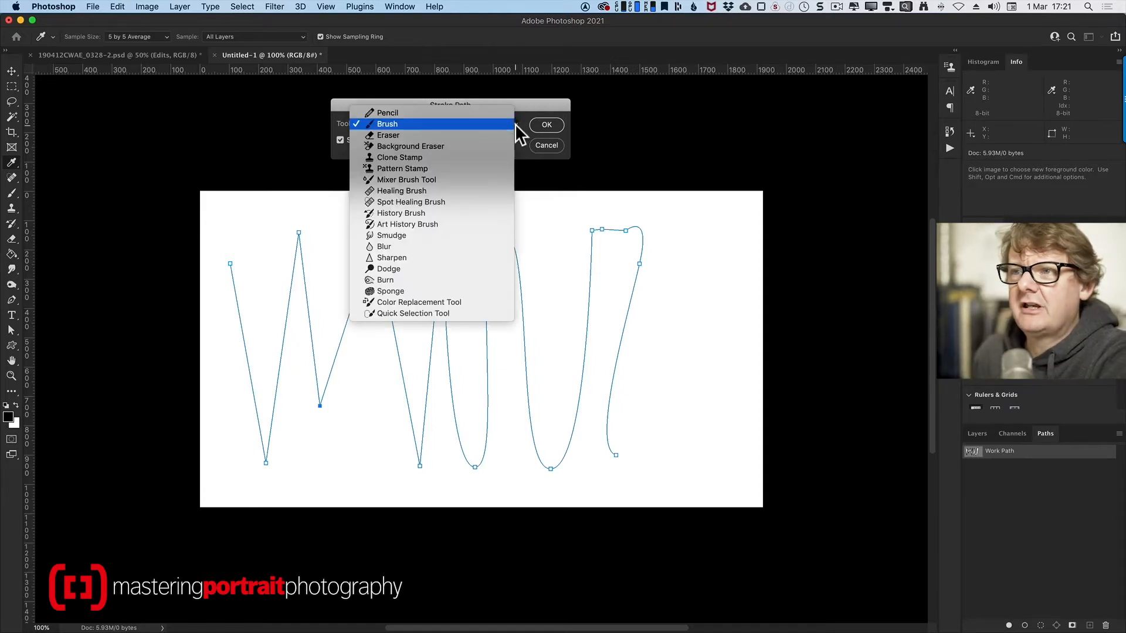
pyautogui.moveTo(388, 113)
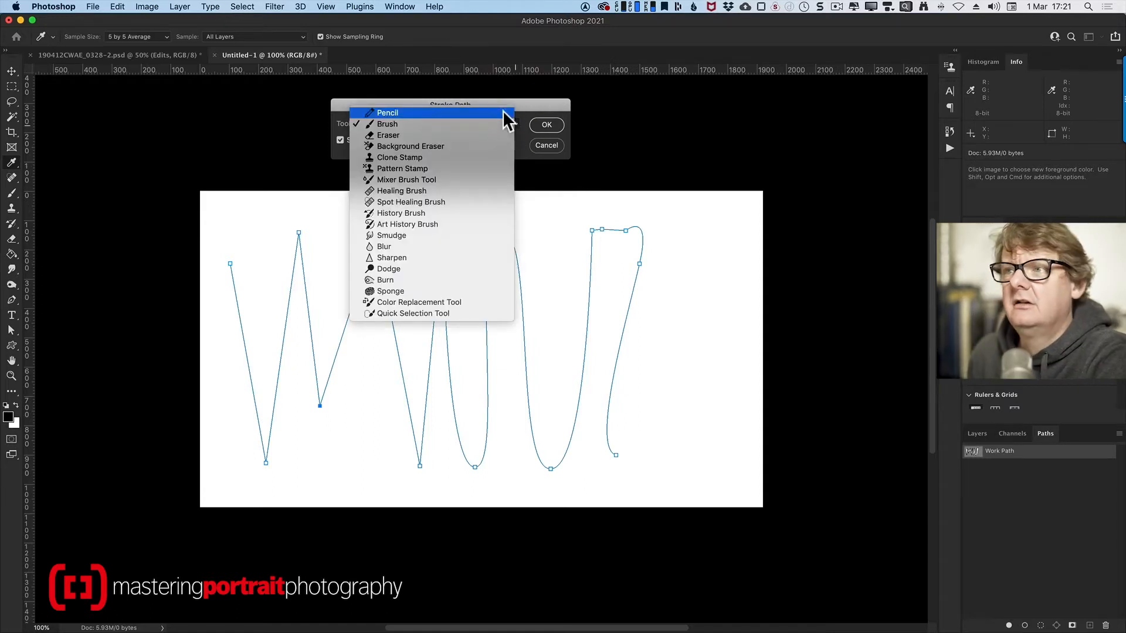
pyautogui.click(387, 123)
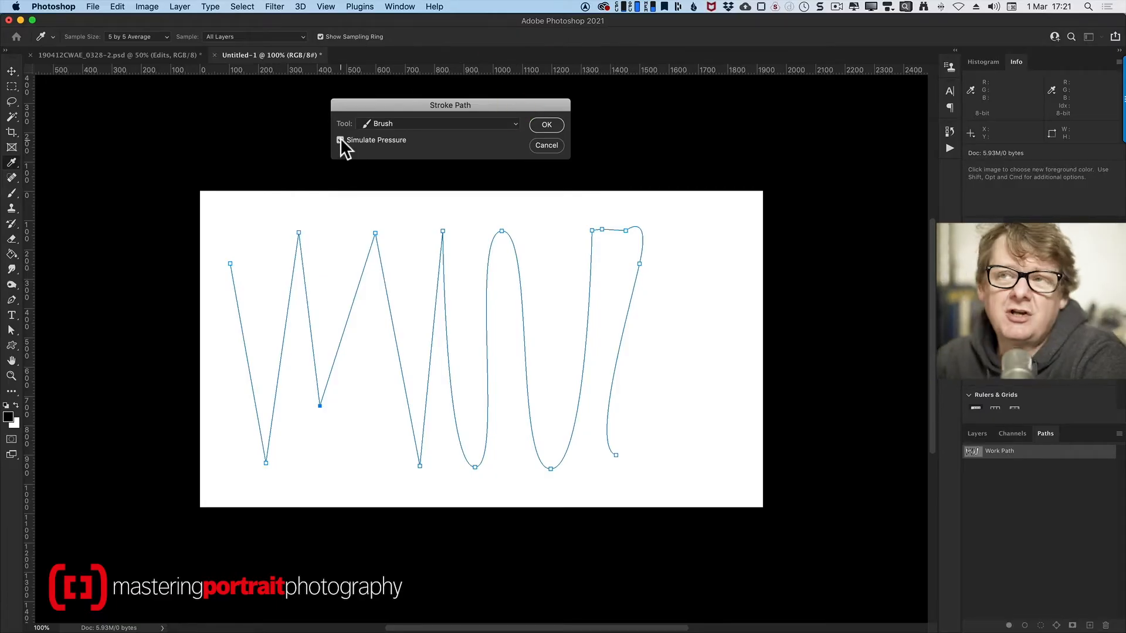
pyautogui.click(340, 139)
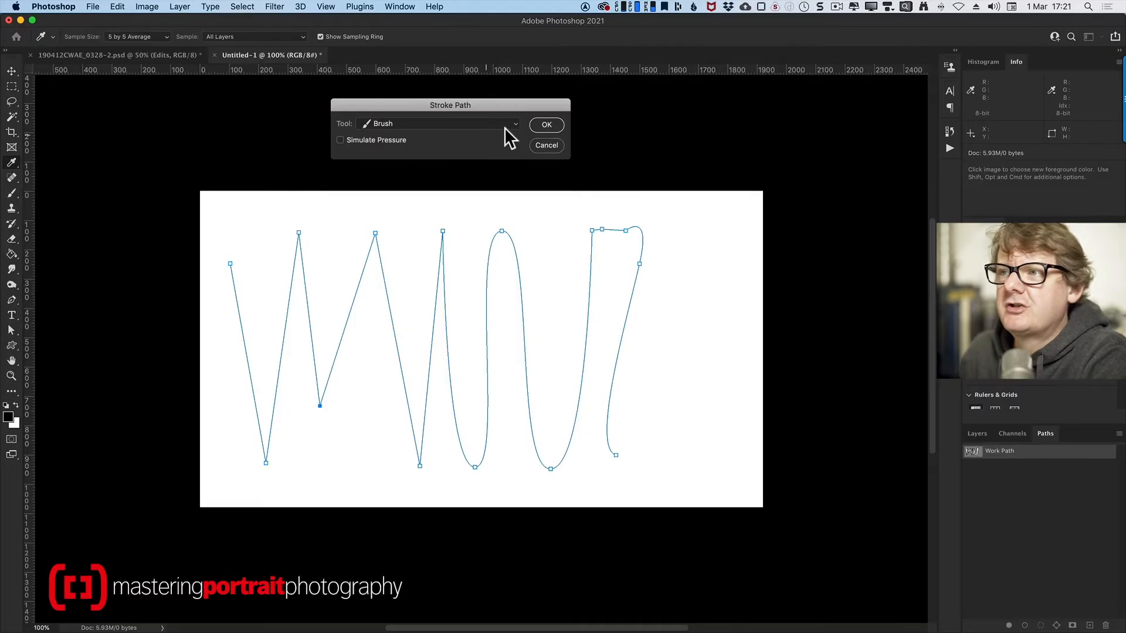
pyautogui.click(545, 124)
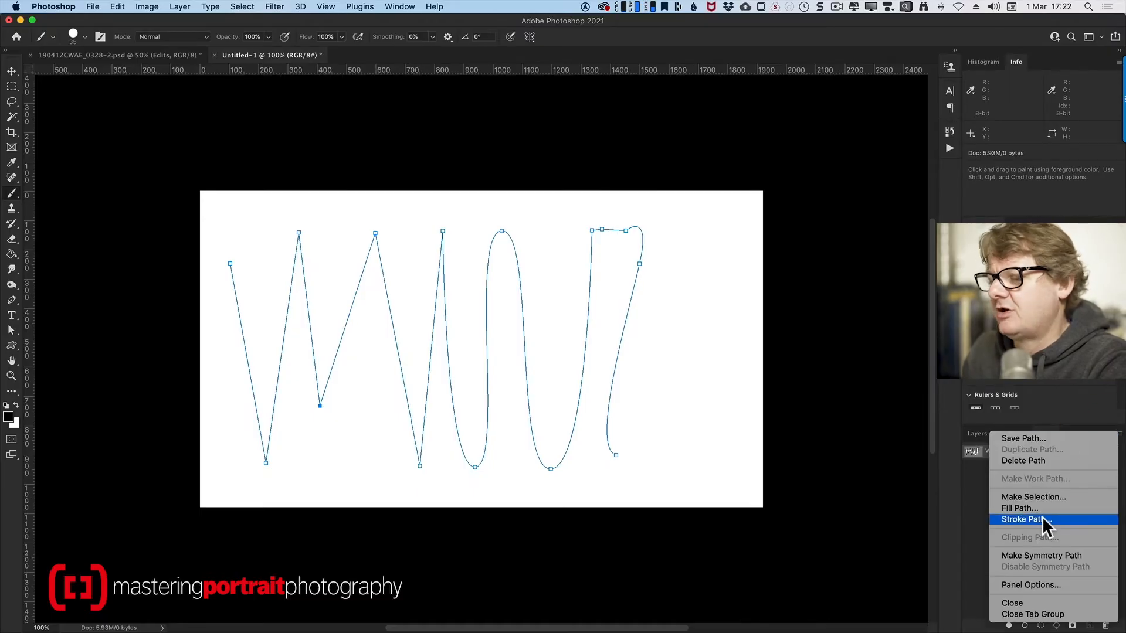
# Stroke the zigzag Work Path with the Brush and Simulate Pressure so it tapers at both ends.
pyautogui.click(1025, 520)
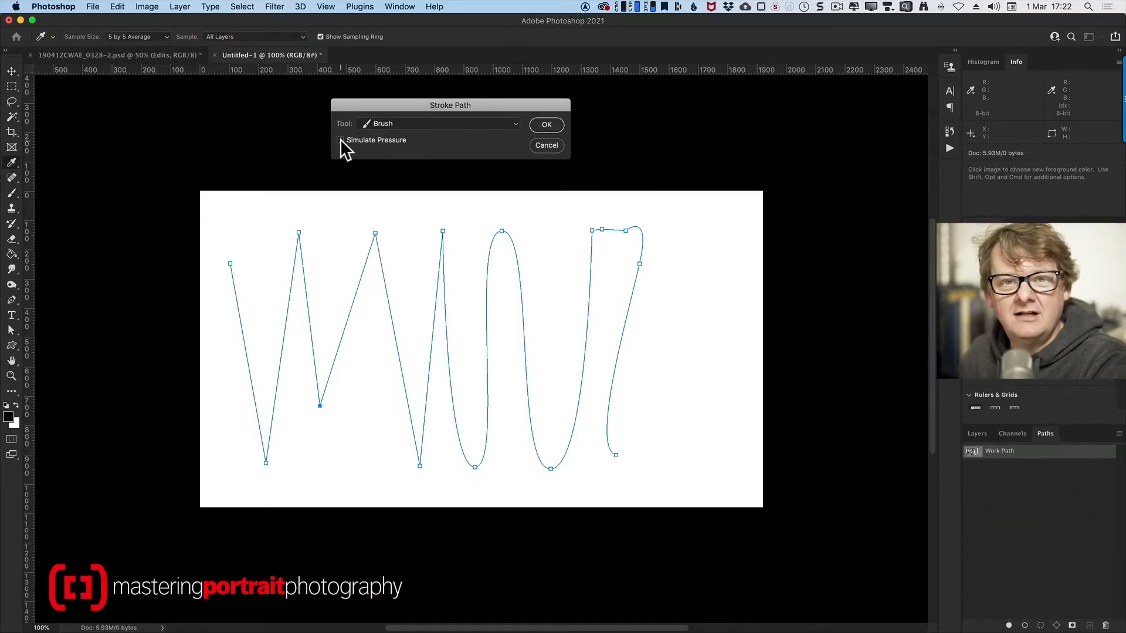
pyautogui.click(545, 124)
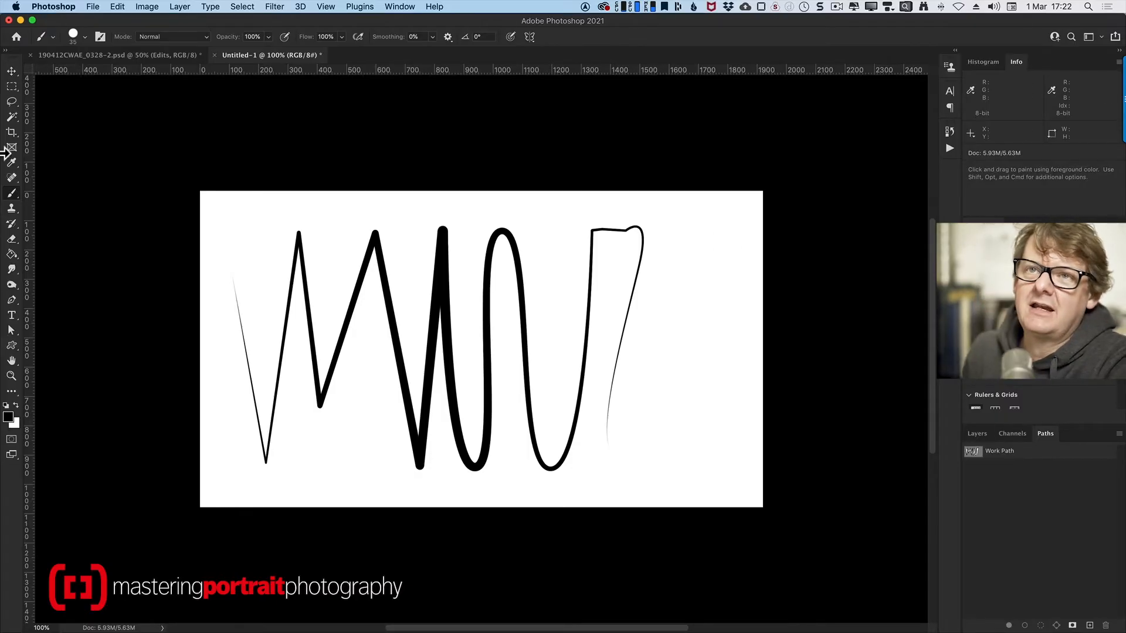
# Return to the portrait document and show its Layers panel with the Face layer active.
pyautogui.click(115, 55)
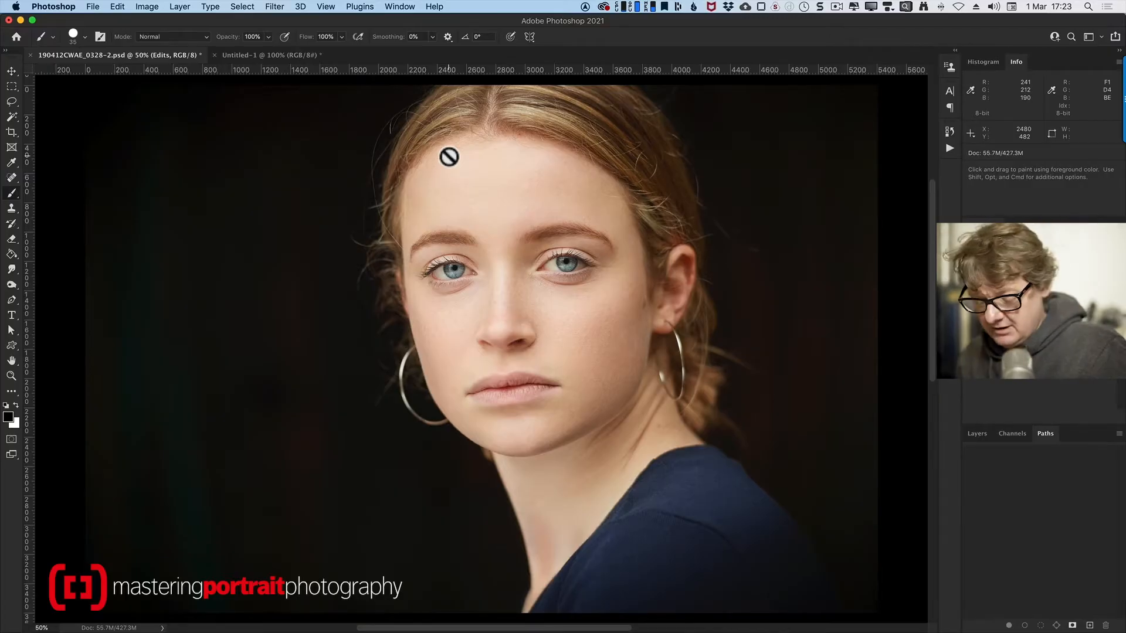
pyautogui.click(12, 376)
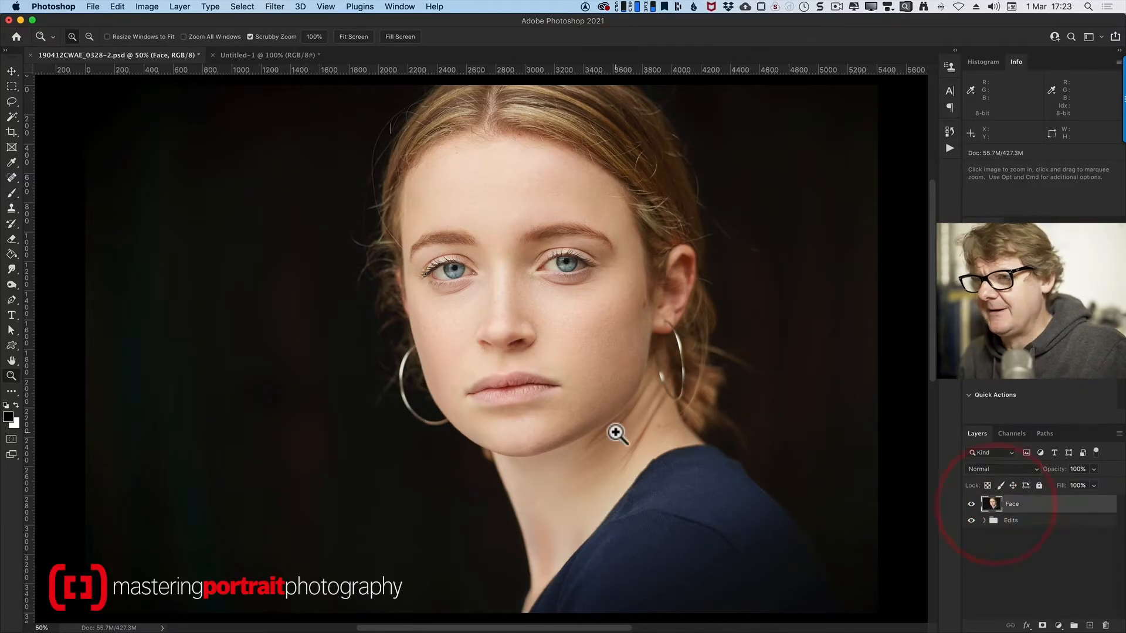
# Zoom into the lower face and trace a Pen path along the left hoop earring.
pyautogui.click(616, 432)
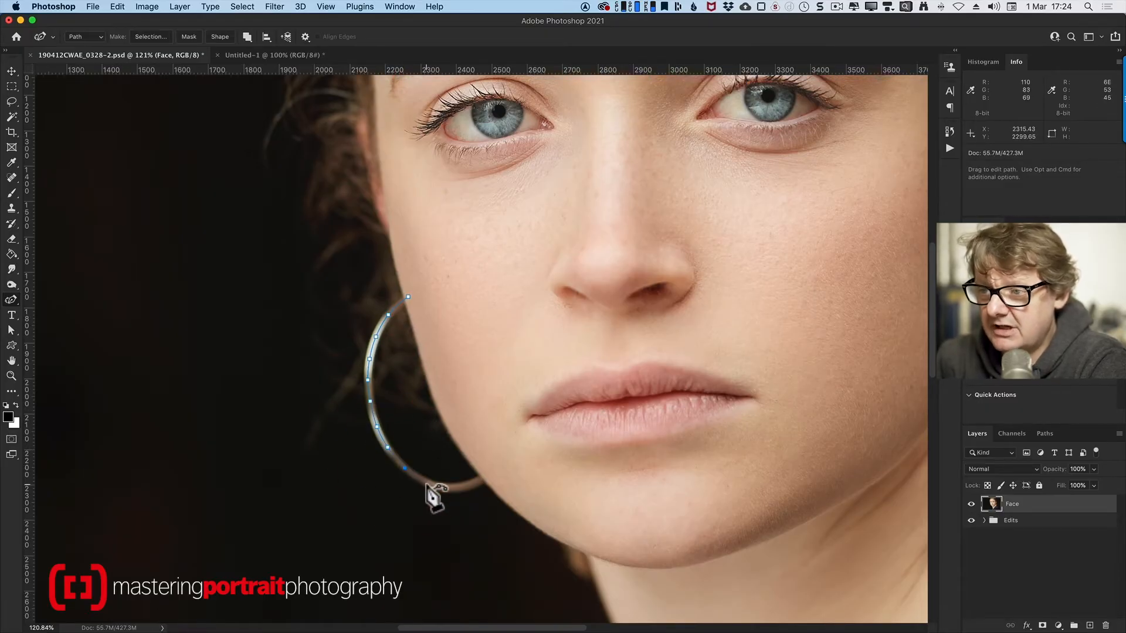
pyautogui.click(450, 488)
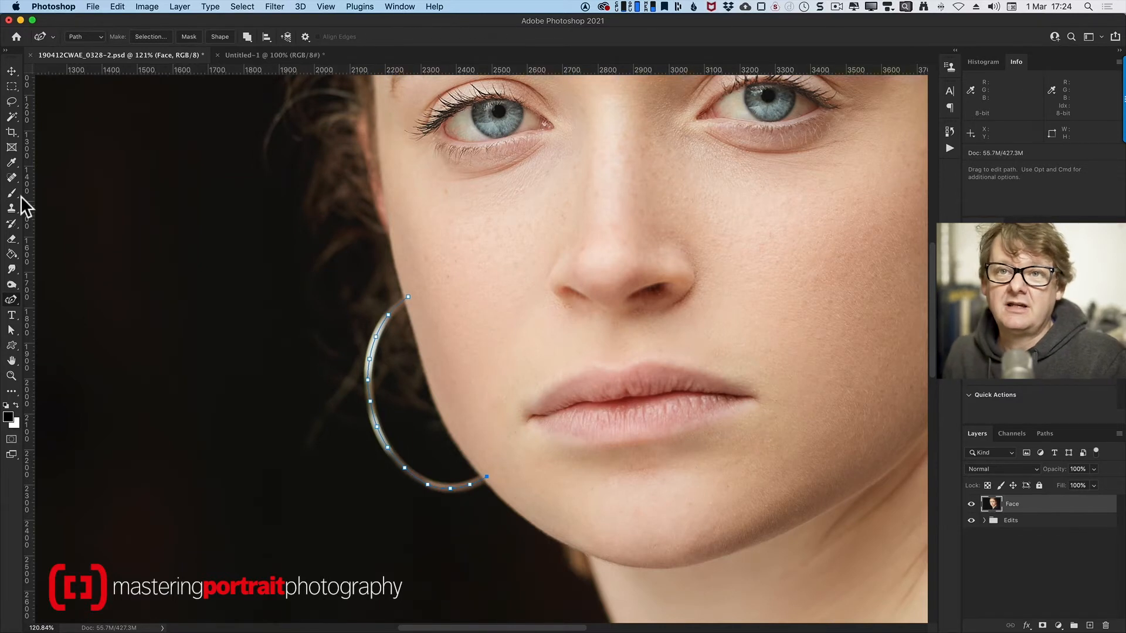
# Select the Spot Healing Brush and show the Paths panel holding the earring Work Path.
pyautogui.click(12, 177)
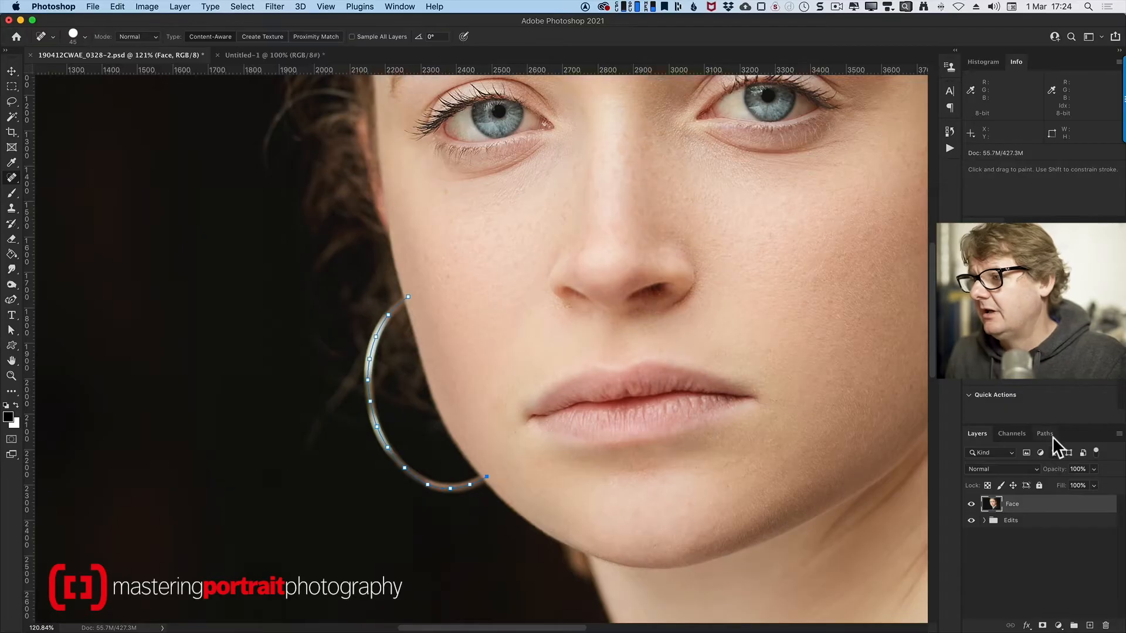
pyautogui.click(1045, 433)
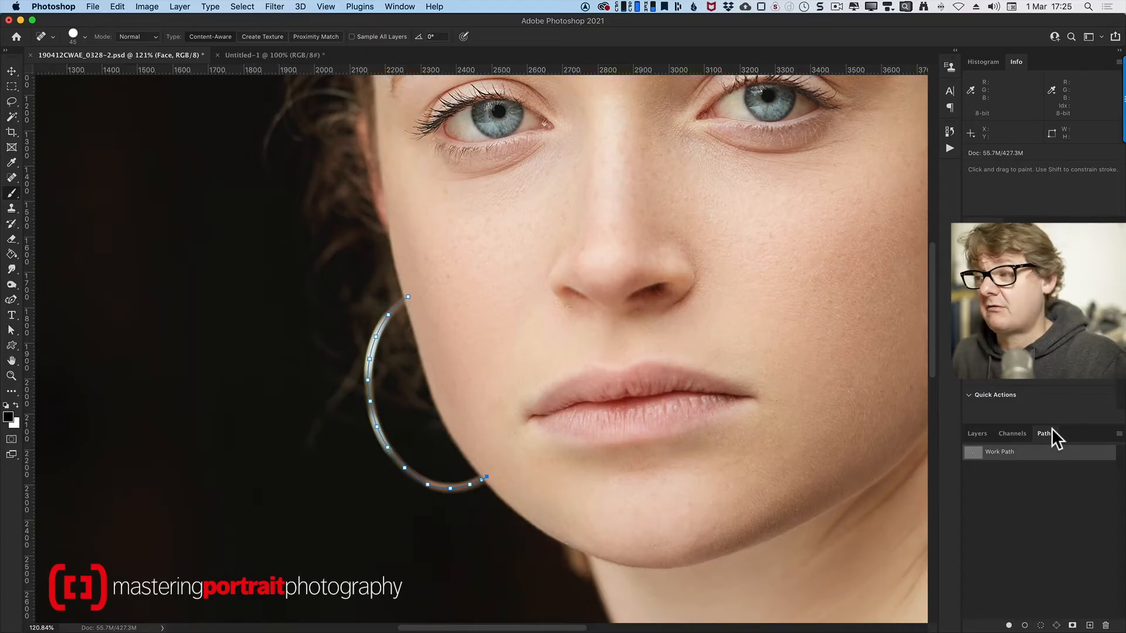
# Set Stroke Path to use the Spot Healing Brush with Simulate Pressure for the earring path.
pyautogui.click(1115, 441)
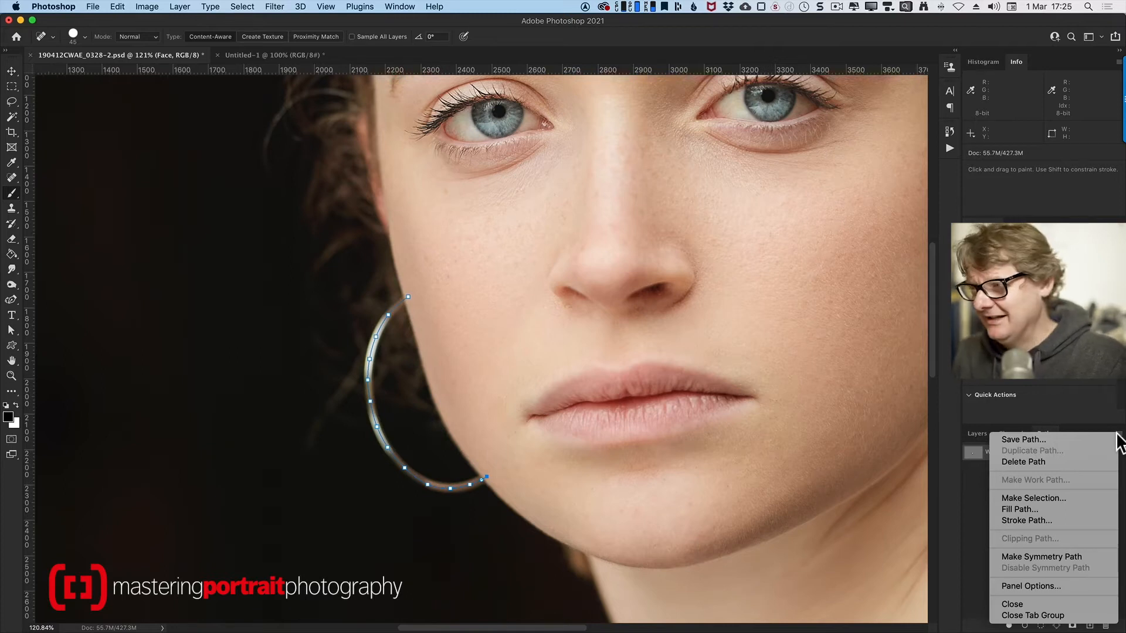
pyautogui.click(1026, 519)
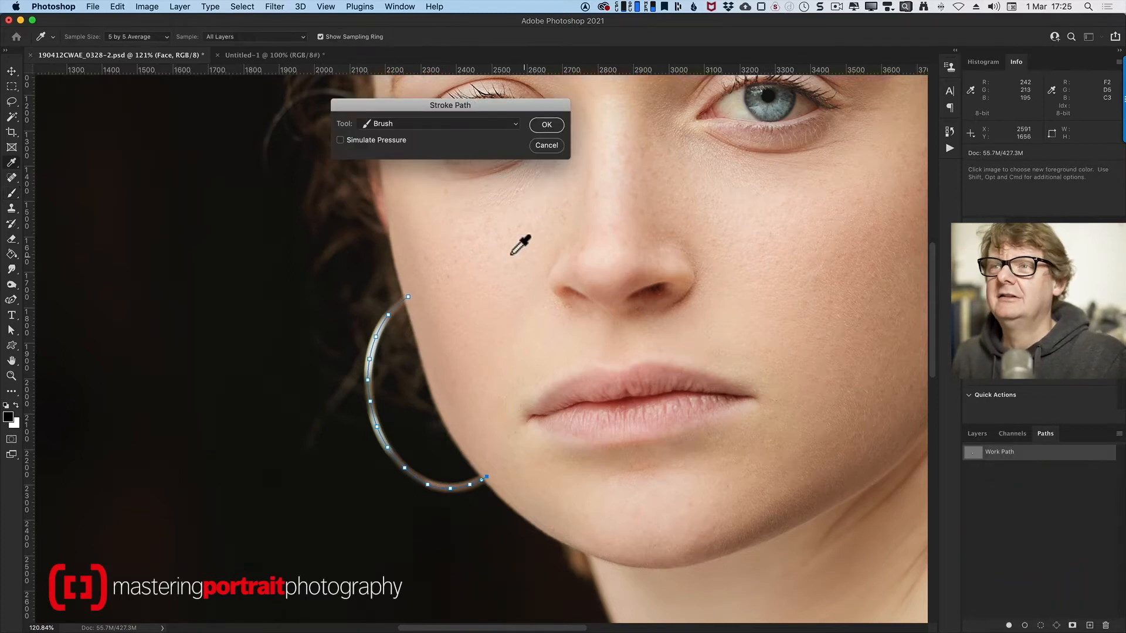
pyautogui.click(437, 123)
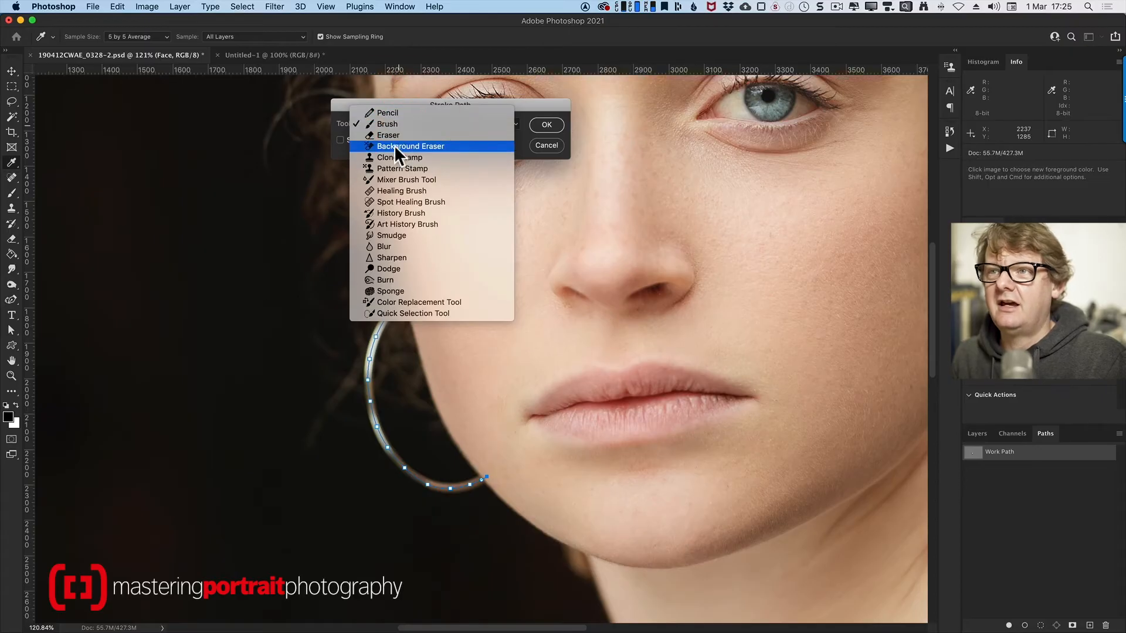
pyautogui.moveTo(409, 202)
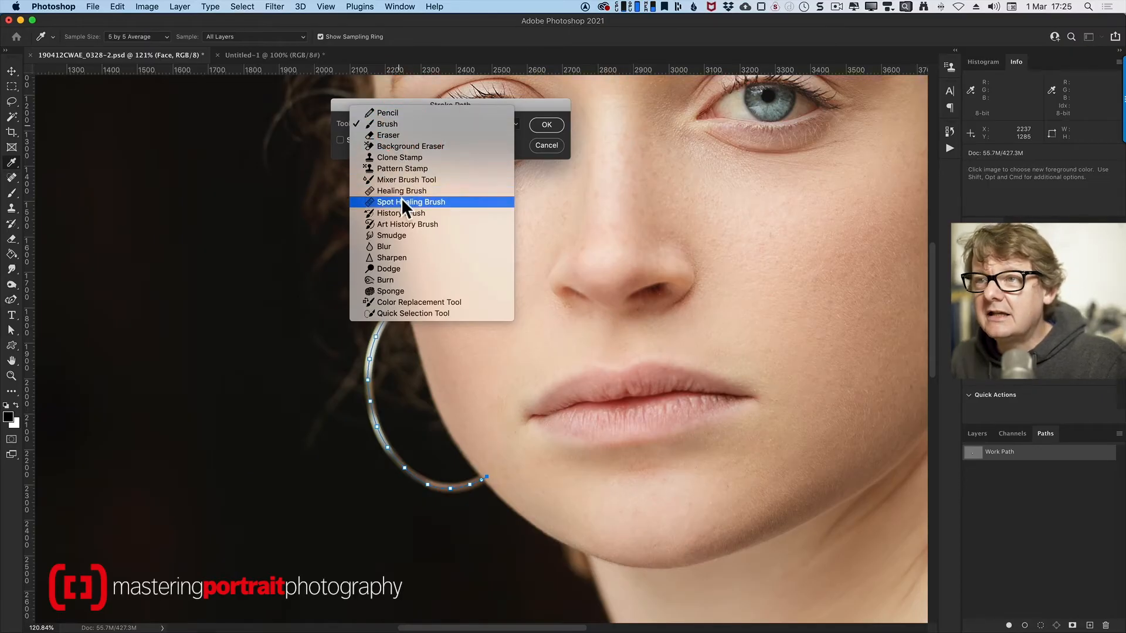
pyautogui.click(411, 202)
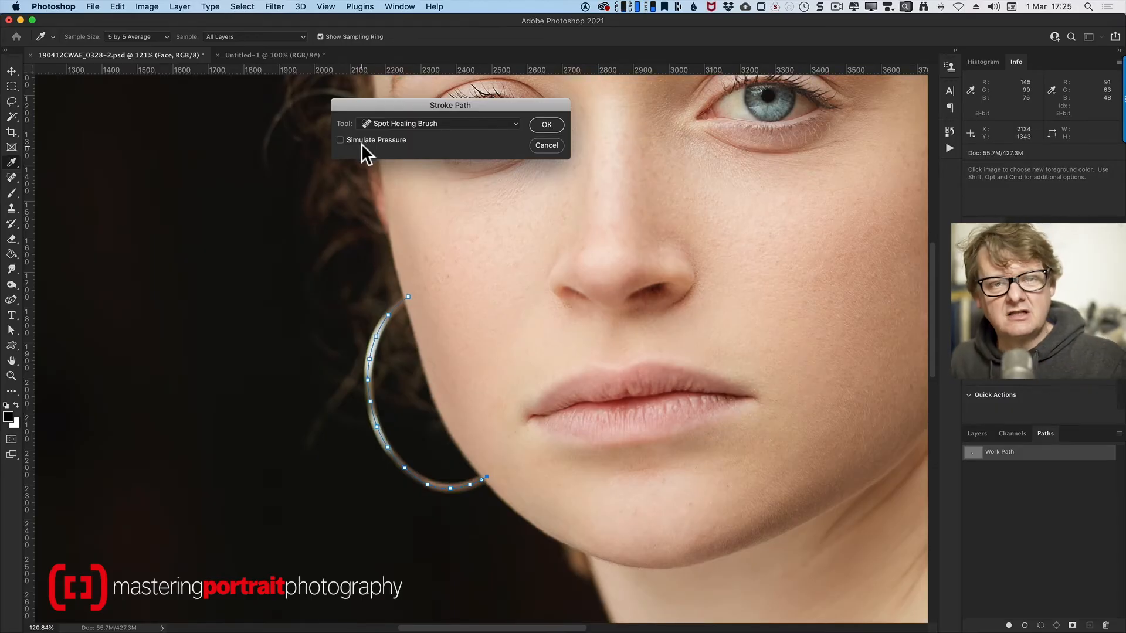
pyautogui.click(546, 125)
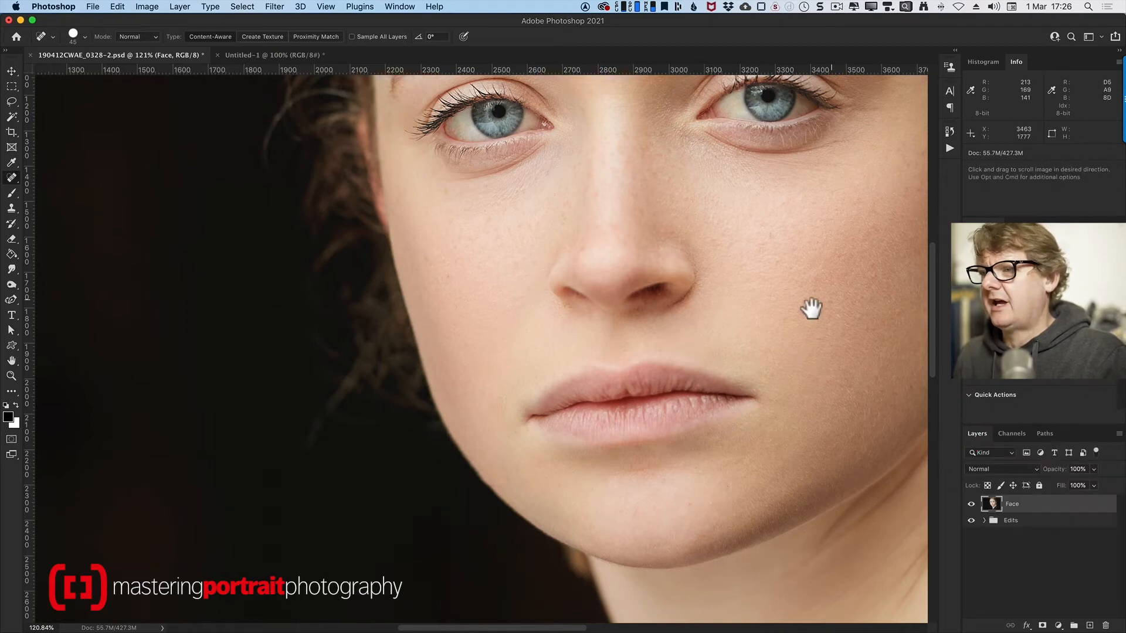
# Heal away the left hoop earring and pan the portrait to the other ear.
pyautogui.moveTo(811, 308); pyautogui.dragTo(299, 337)
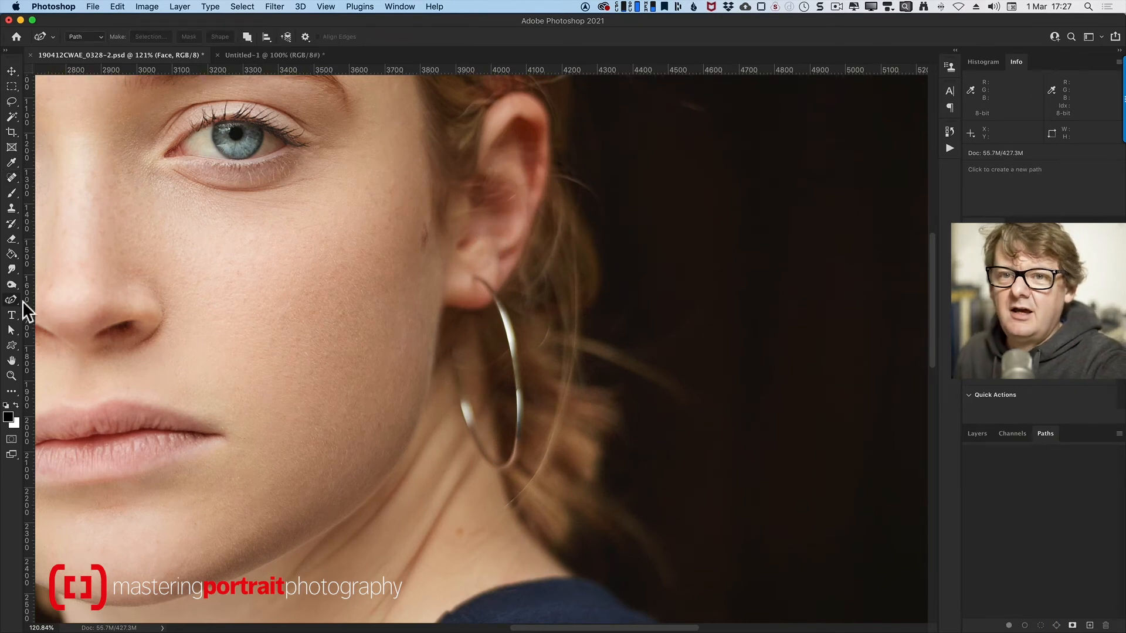
# Discard the old Work Path, confirming its deletion, ready to trace the right-side earring.
pyautogui.click(12, 283)
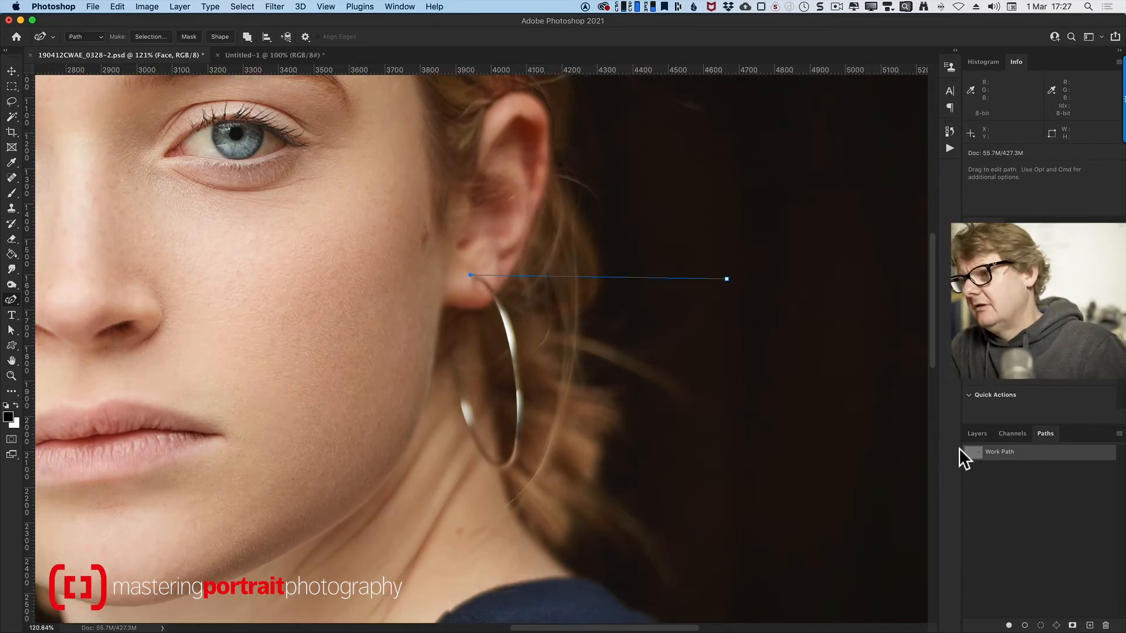
pyautogui.click(1108, 625)
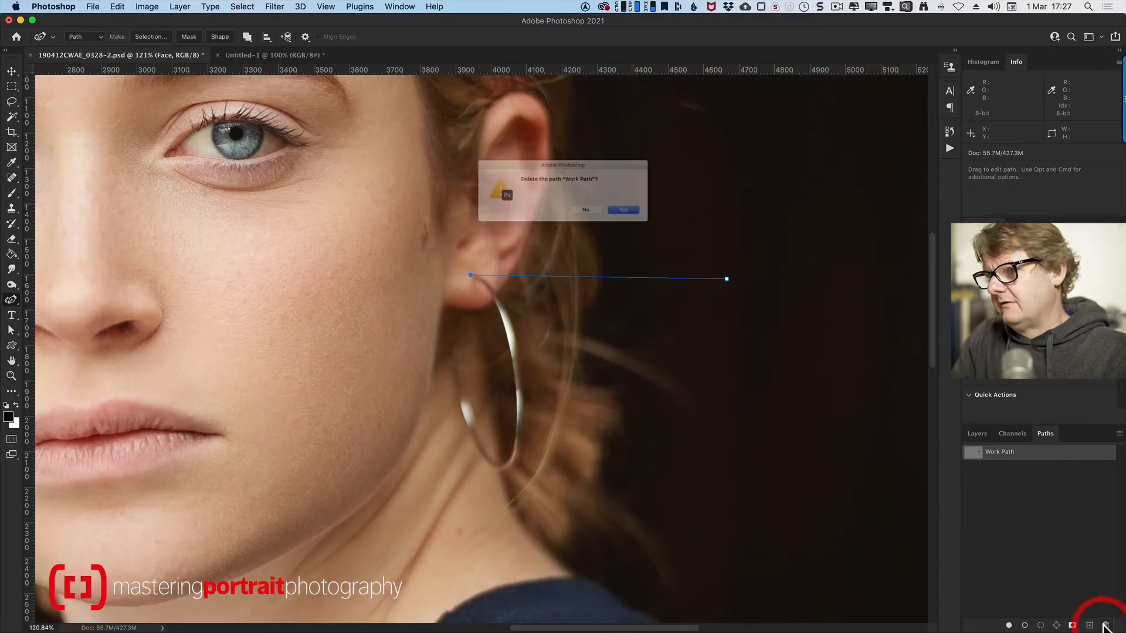
pyautogui.click(622, 210)
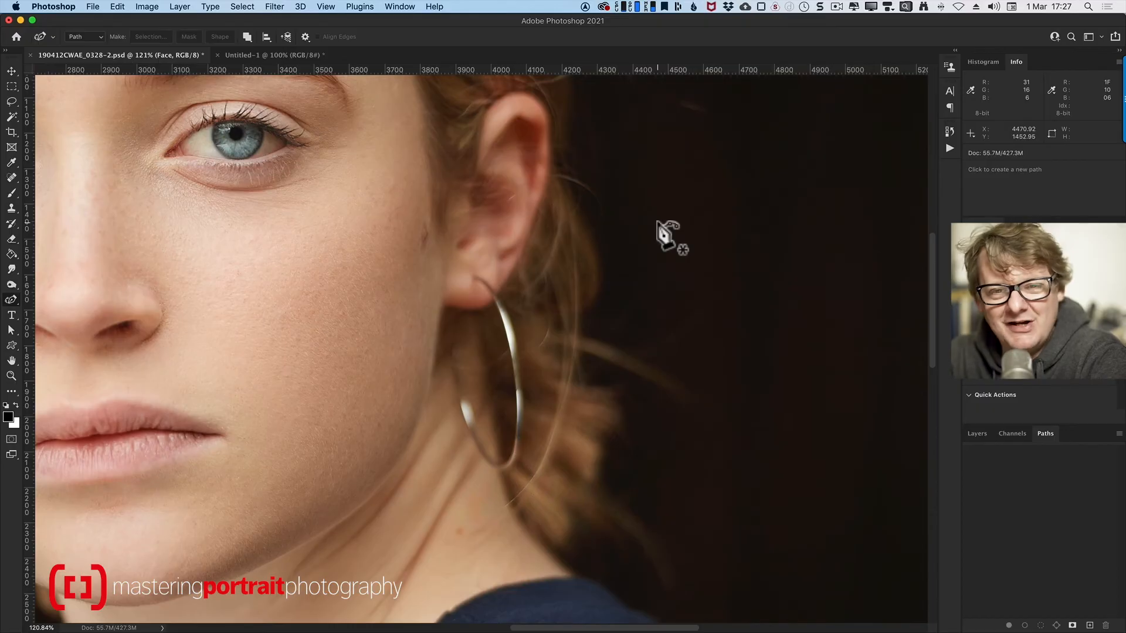
pyautogui.moveTo(481, 291)
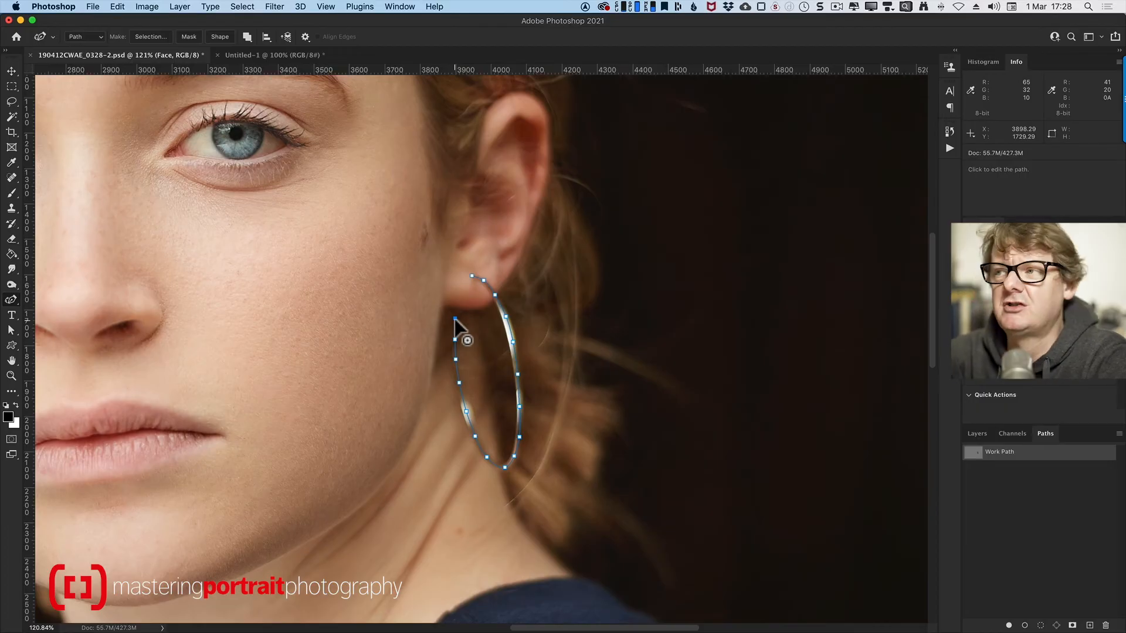
# Create the action 'MPP Healing Brush Path Demo' in the MPP Stuff set with function key F4.
pyautogui.click(949, 149)
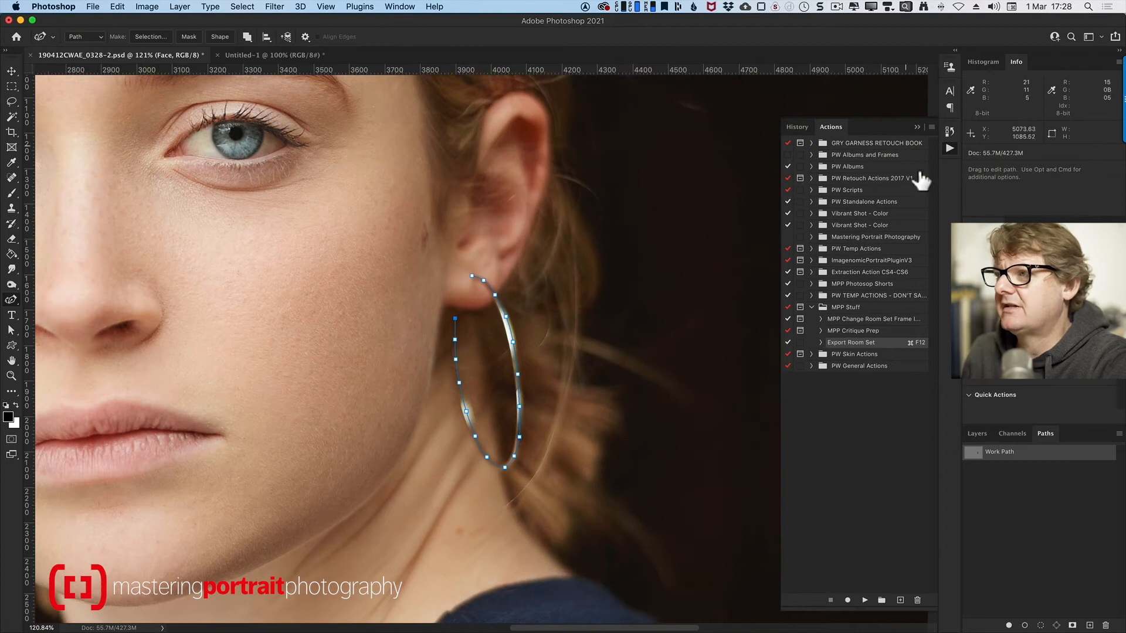
pyautogui.click(399, 7)
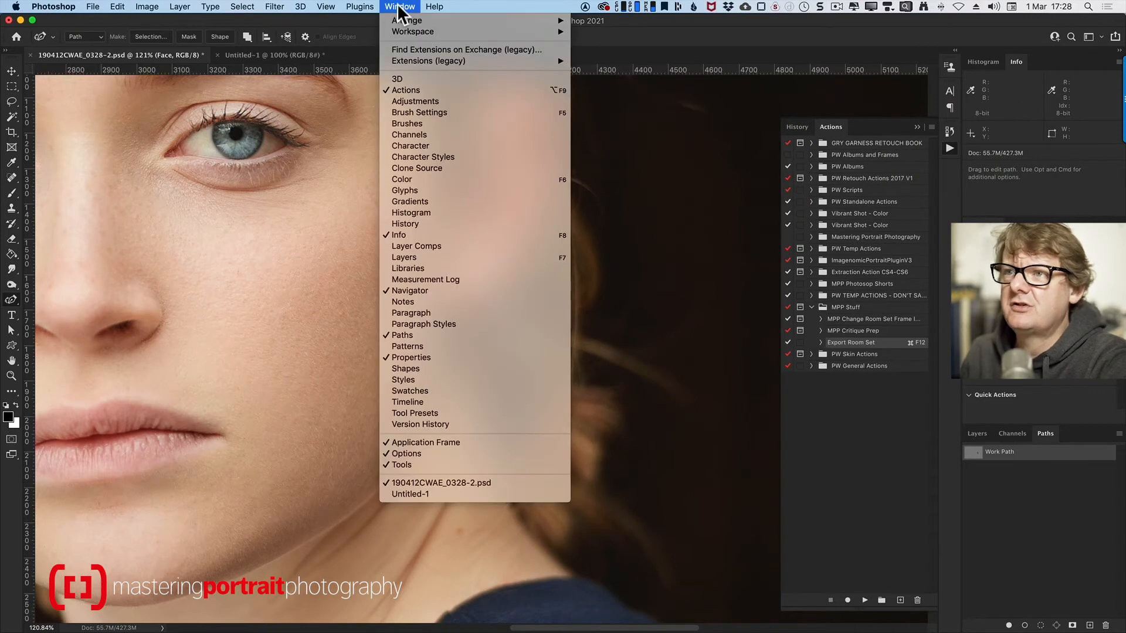
pyautogui.click(399, 7)
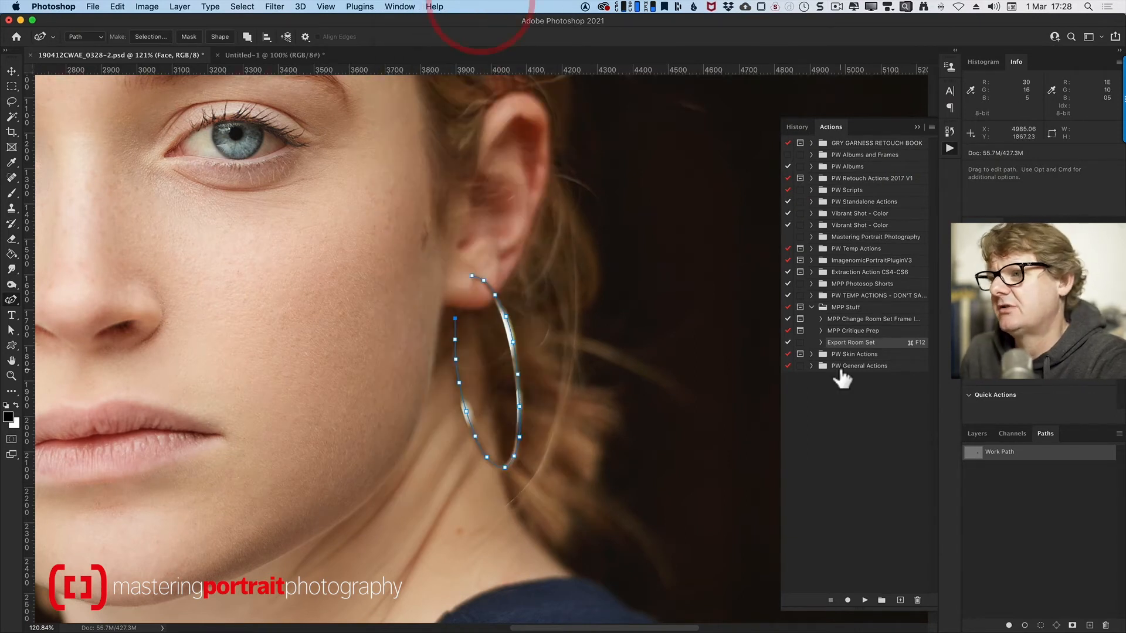
pyautogui.moveTo(853, 538)
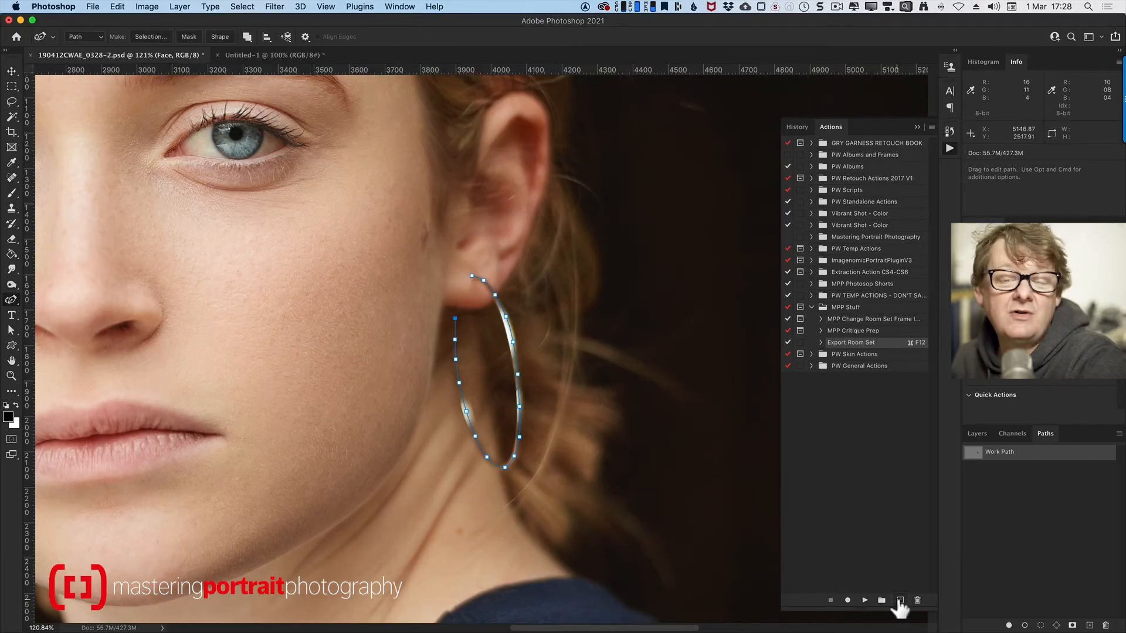
pyautogui.click(900, 600)
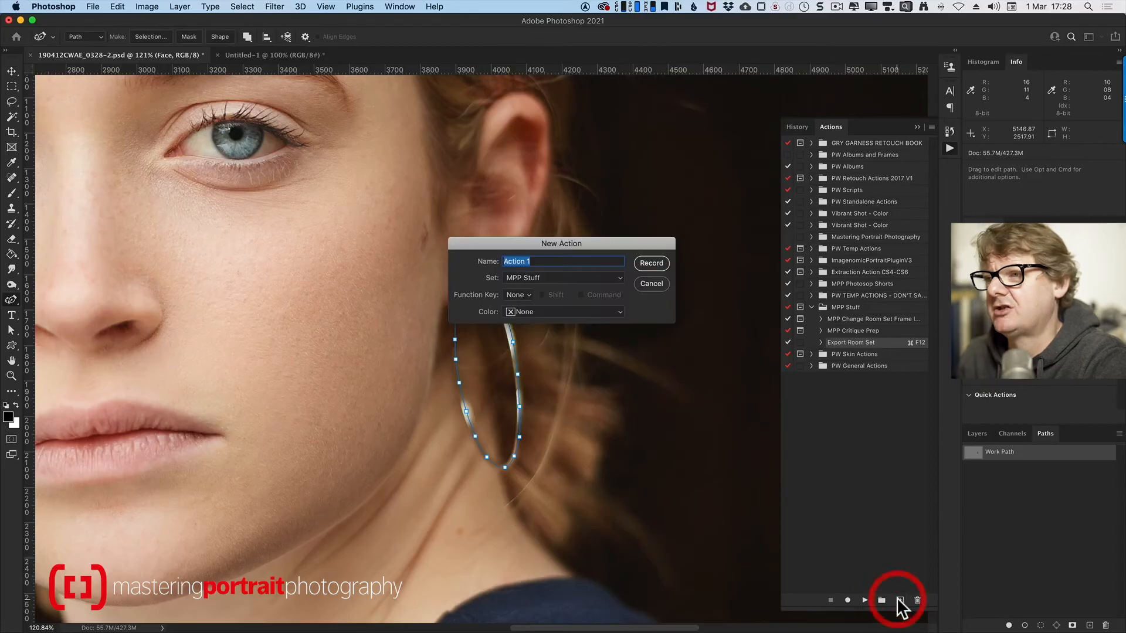
pyautogui.moveTo(556, 255)
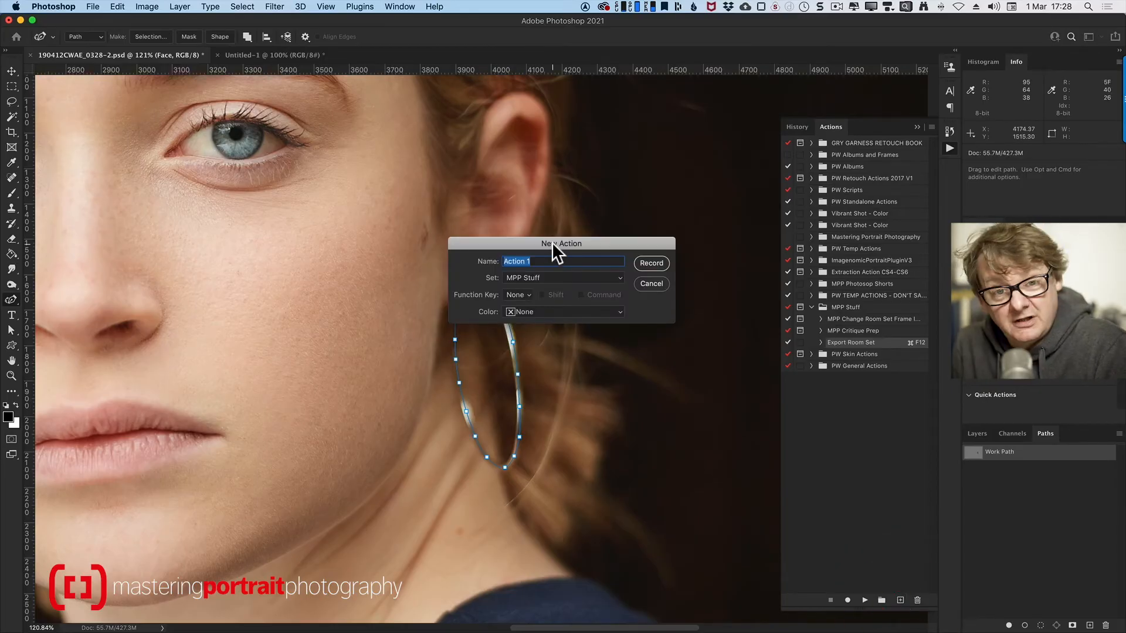
pyautogui.write('MPP H')
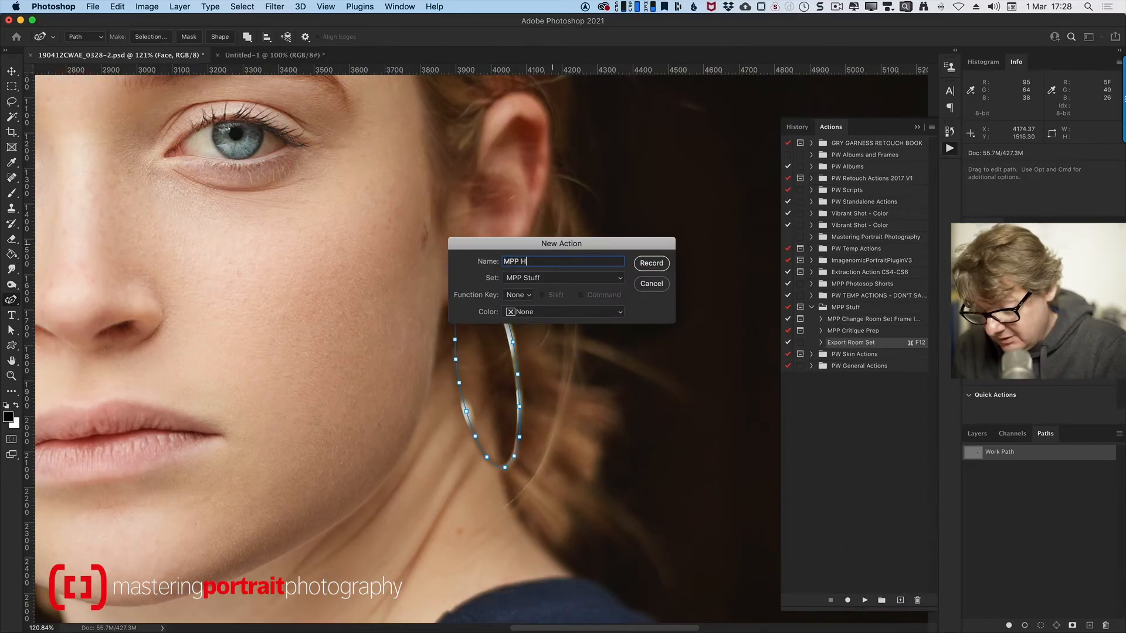
pyautogui.write('ealing Brush Path Demo')
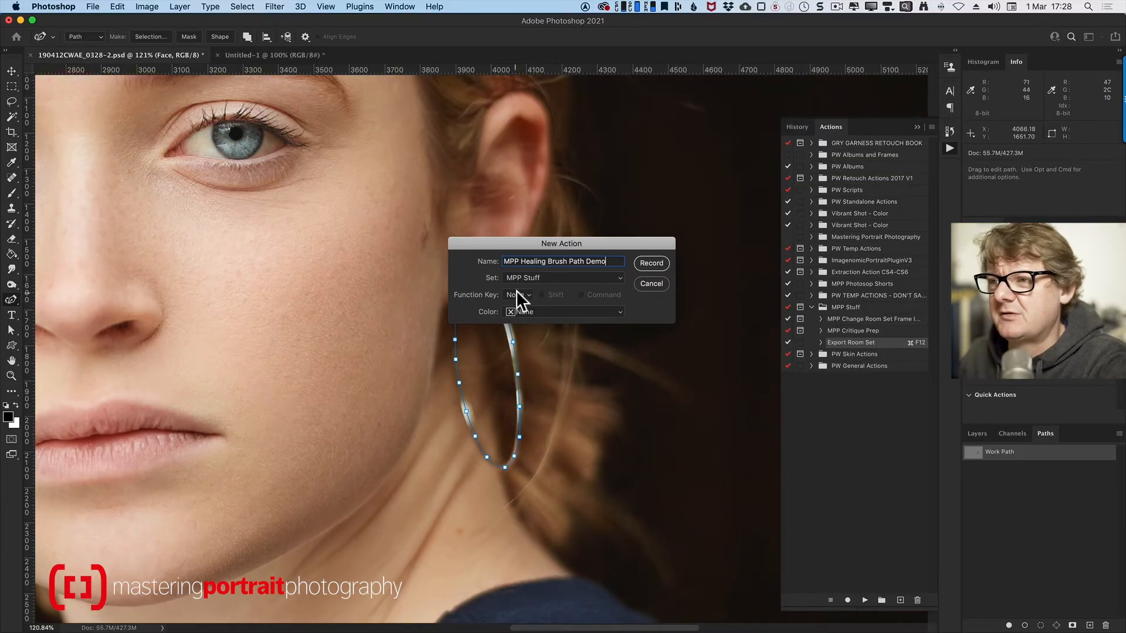
pyautogui.click(517, 294)
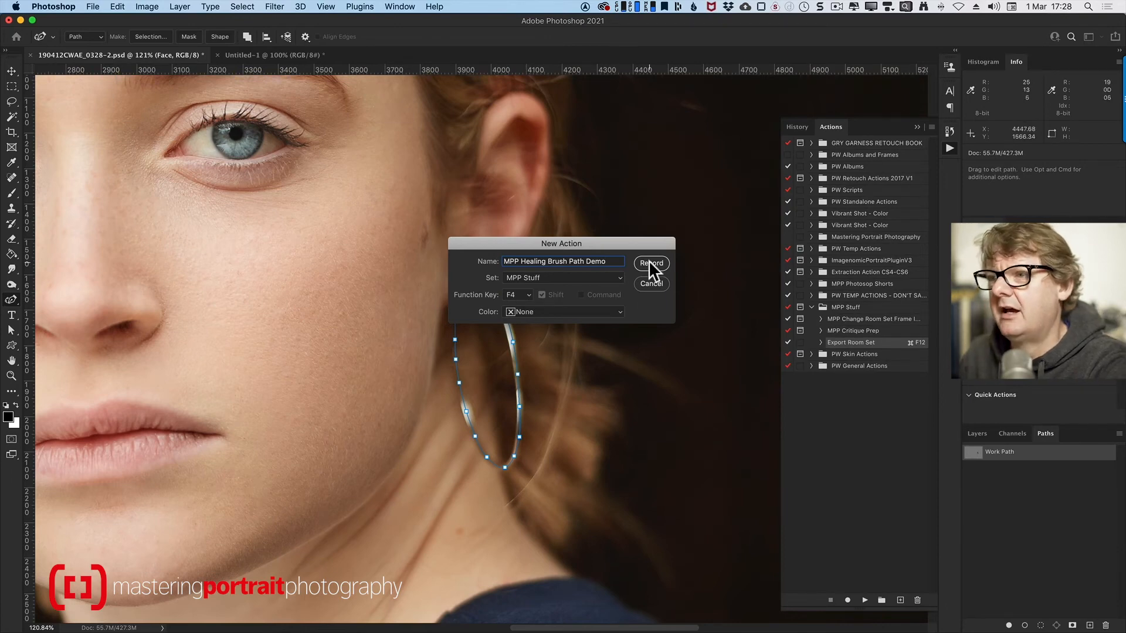
# Record stroking the earring path with the Spot Healing Brush to heal the hoop away.
pyautogui.click(650, 263)
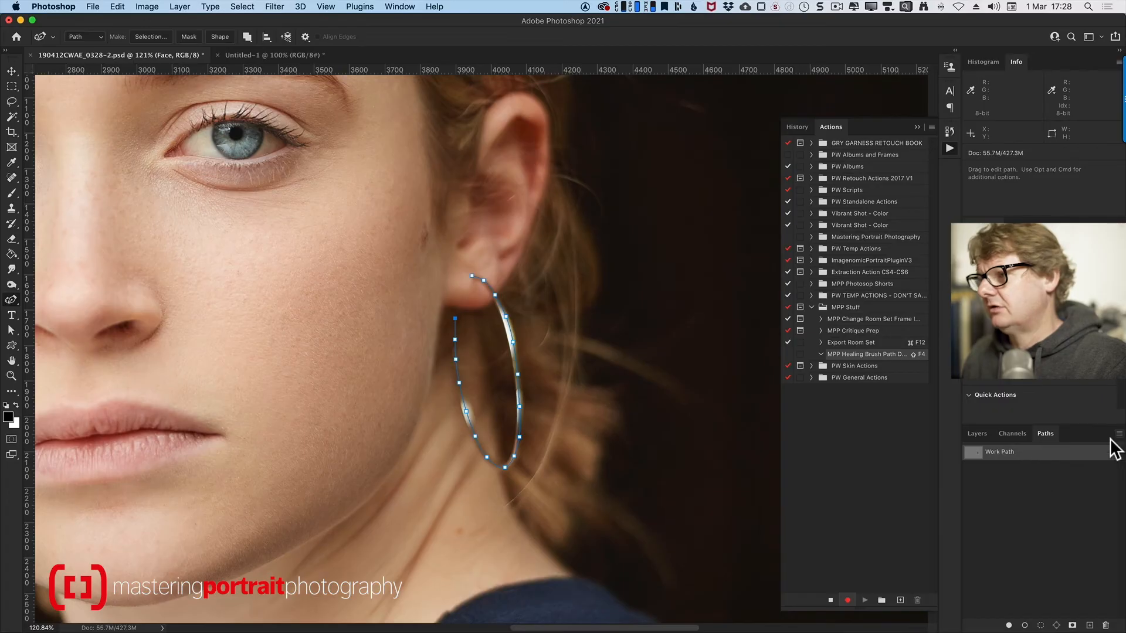
pyautogui.click(1112, 443)
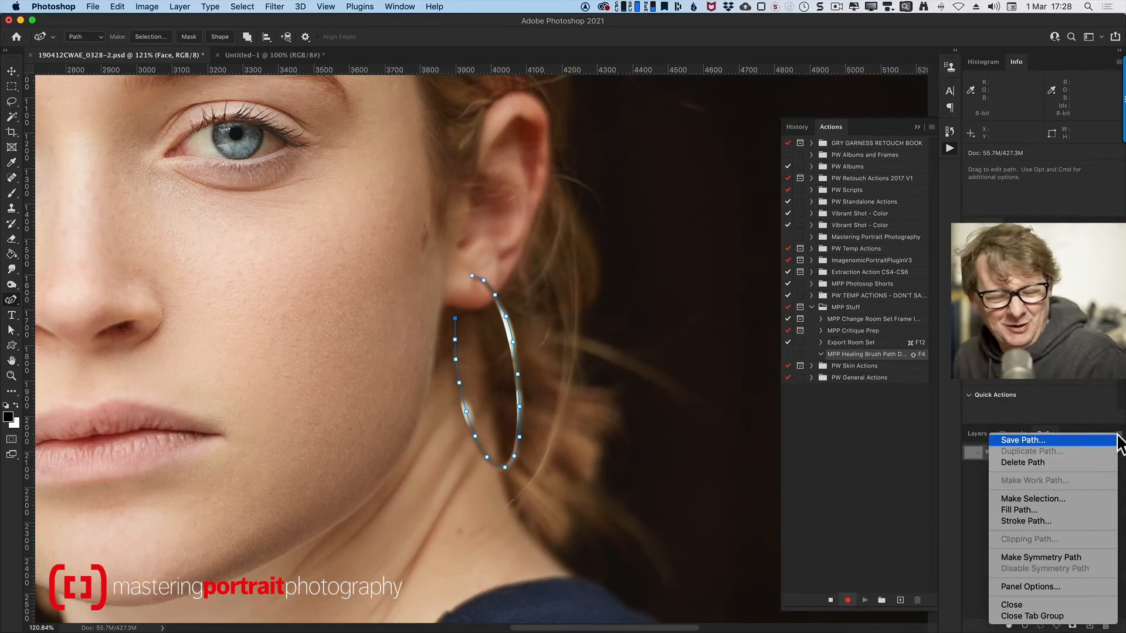
pyautogui.moveTo(1049, 524)
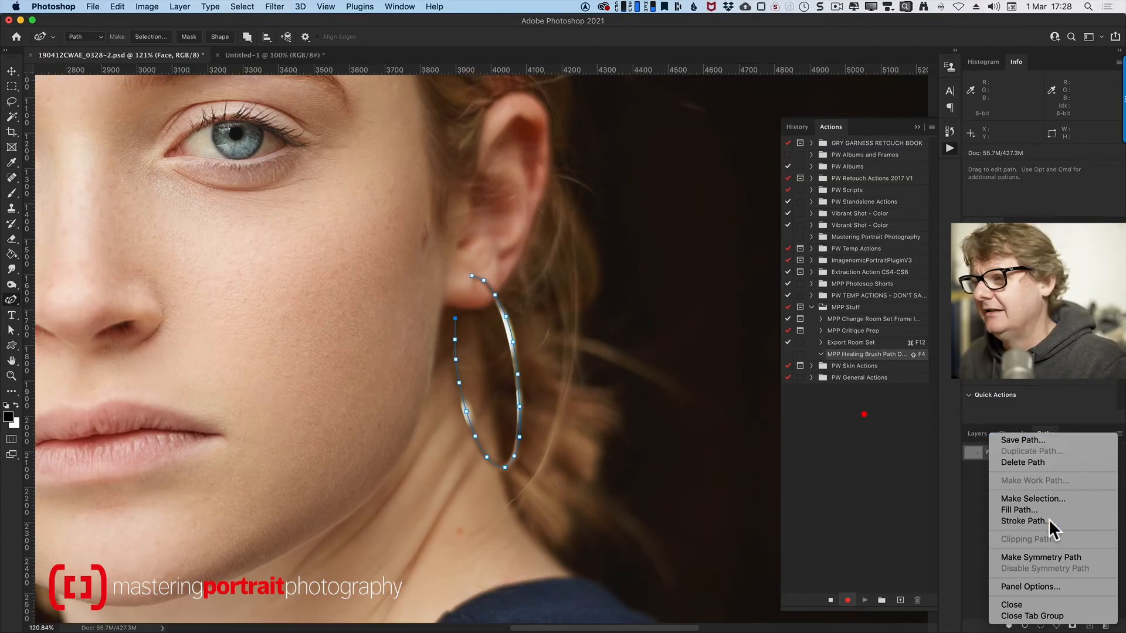
pyautogui.click(1022, 521)
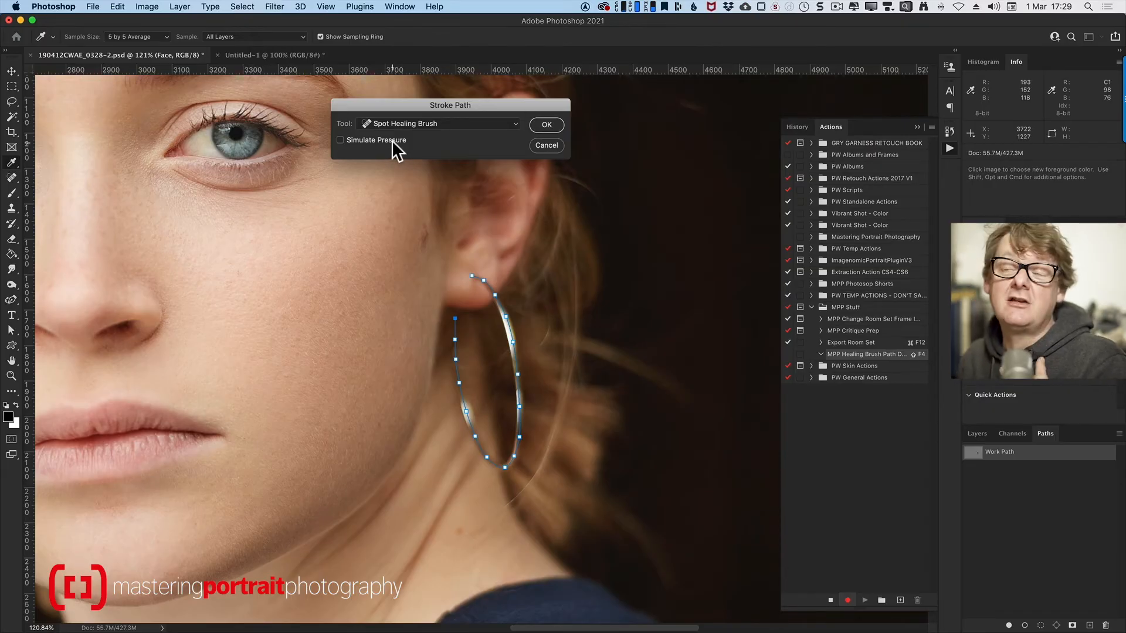
pyautogui.click(546, 125)
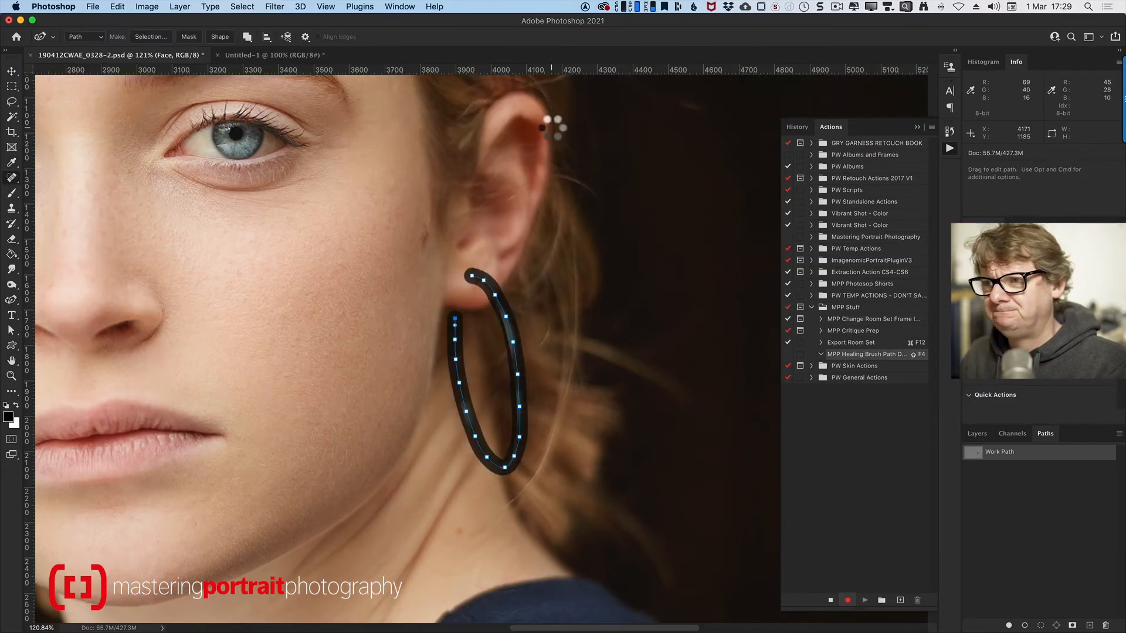
# Delete the Work Path, confirming Yes, as part of the recorded action.
pyautogui.click(866, 354)
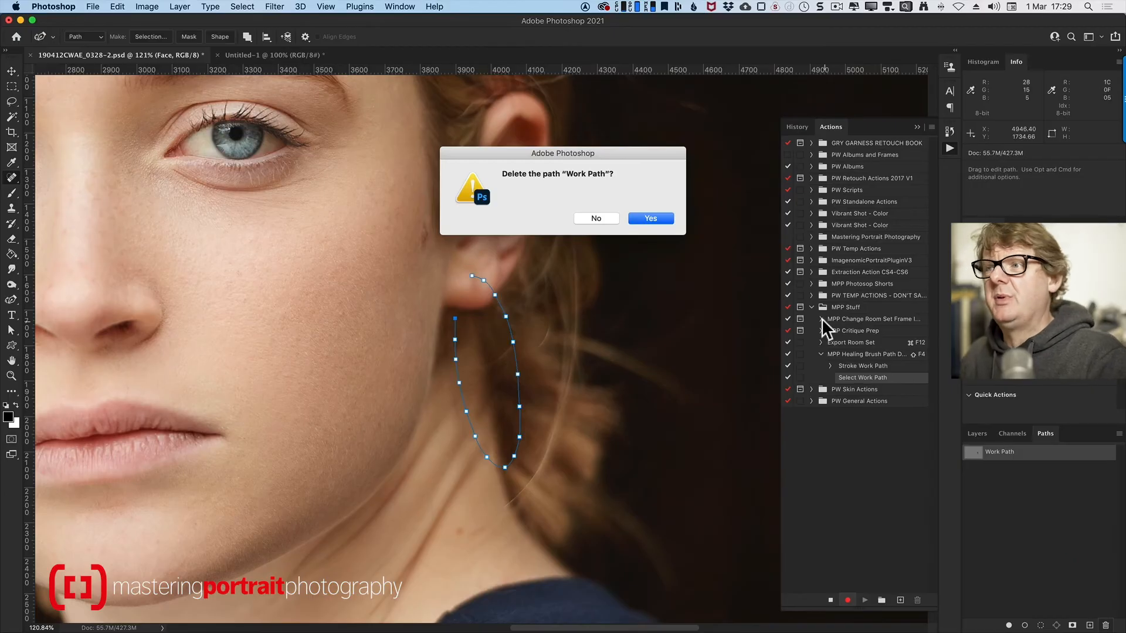
pyautogui.click(650, 218)
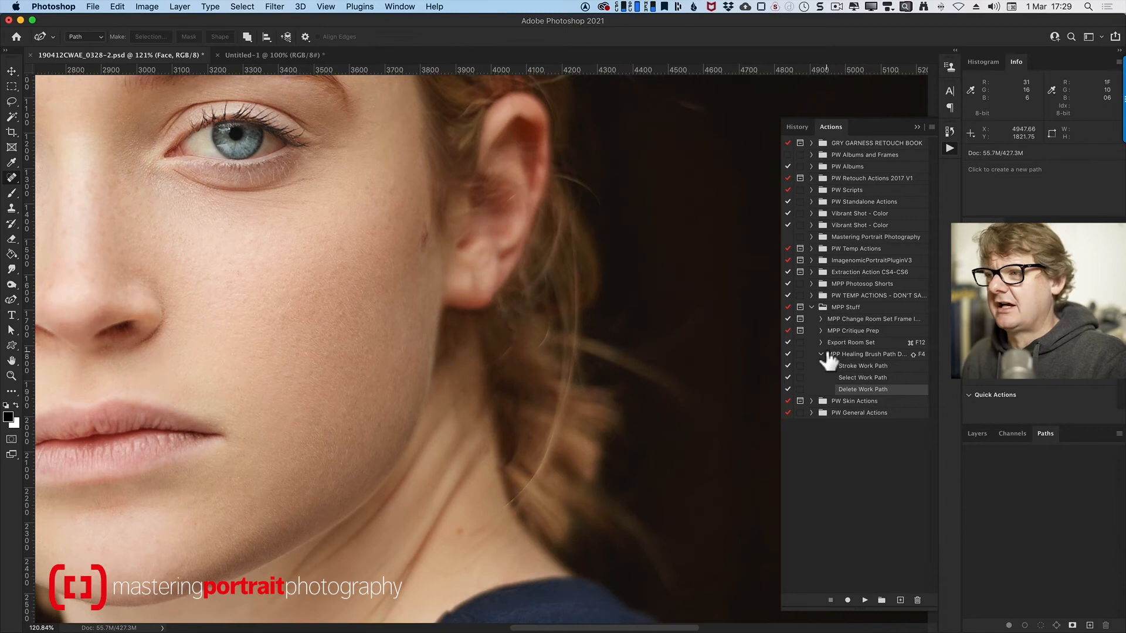
pyautogui.moveTo(890, 373)
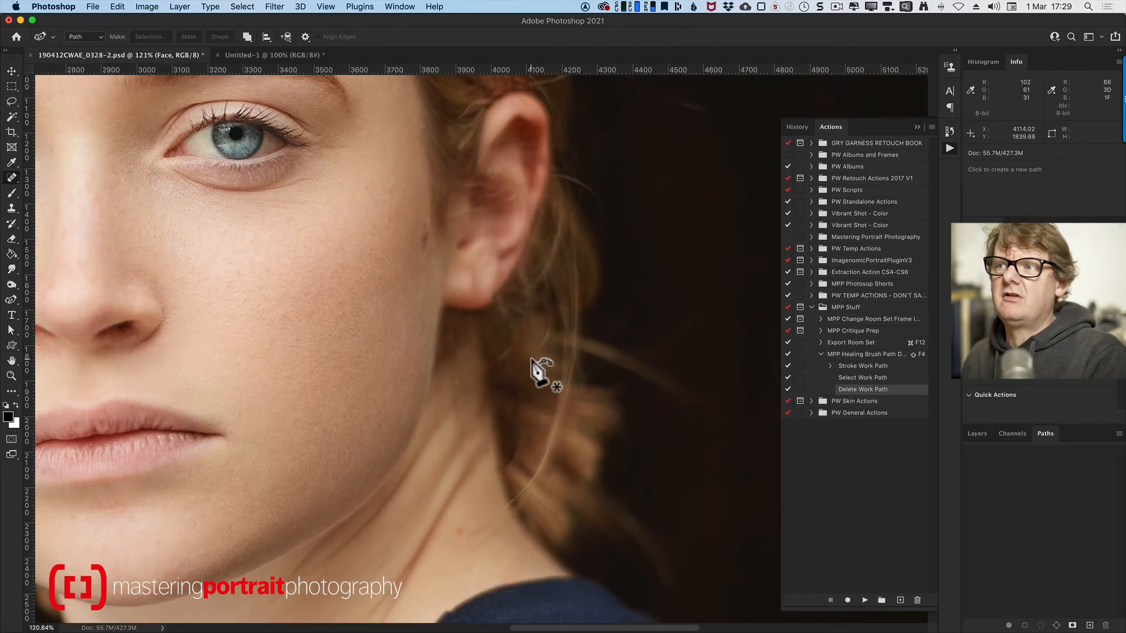
# Stop recording so the action keeps its stroke, select and delete Work Path steps.
pyautogui.click(977, 433)
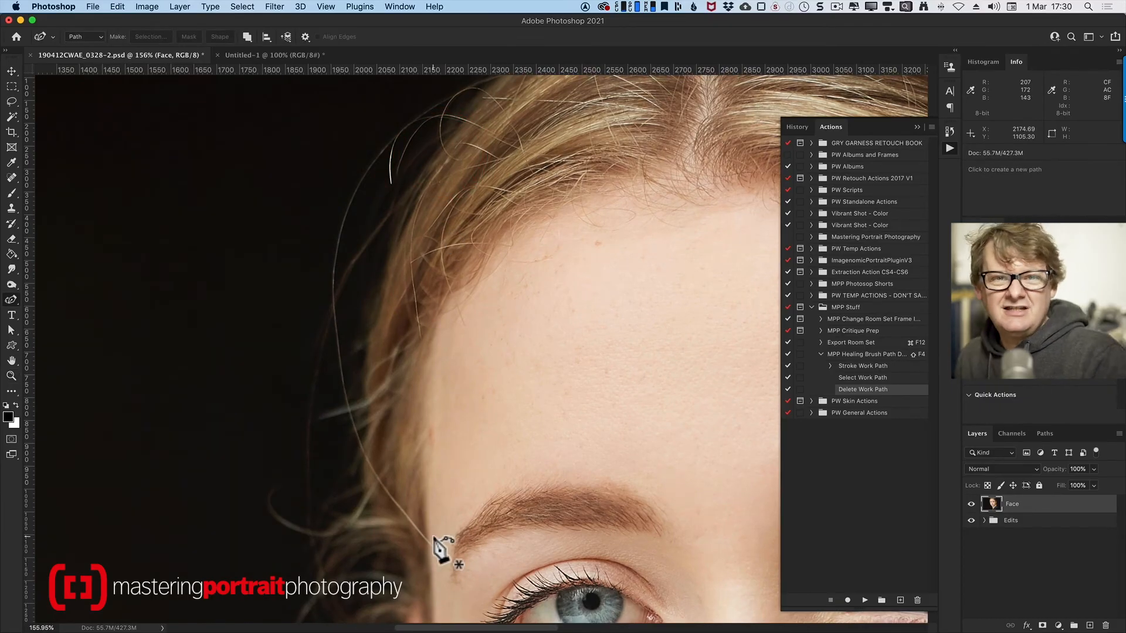
pyautogui.moveTo(398, 544)
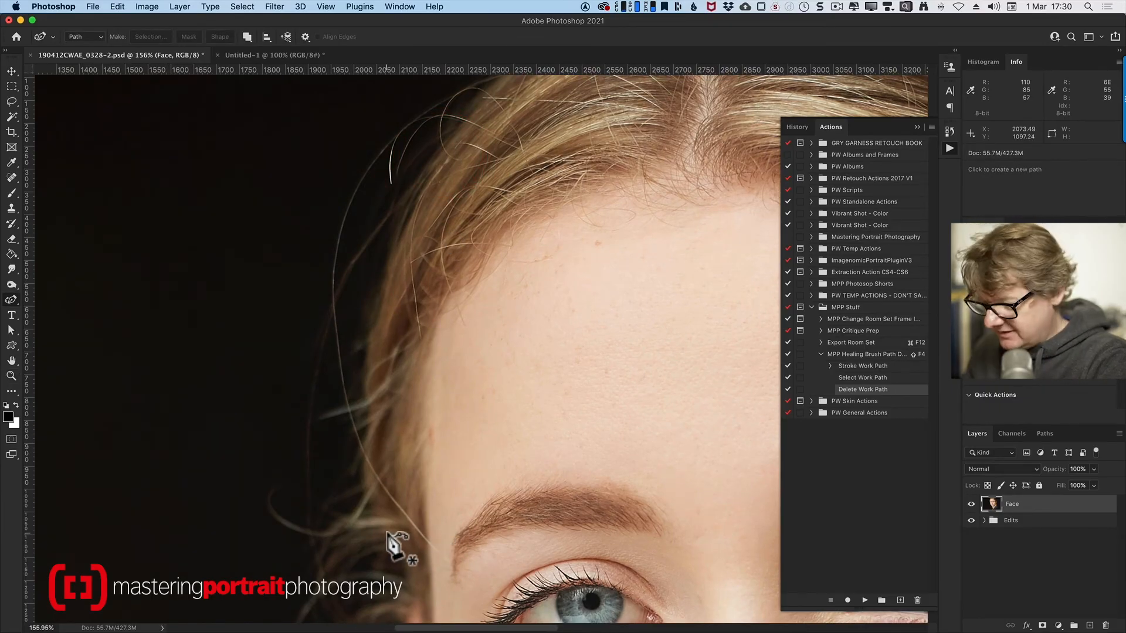
pyautogui.moveTo(437, 553)
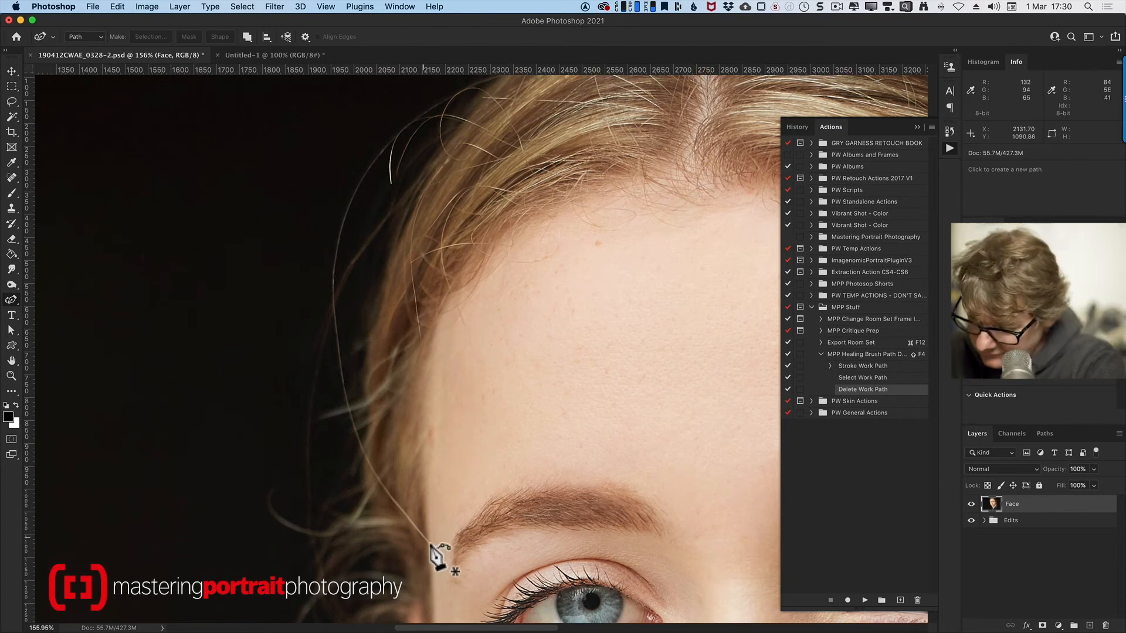
# Start a Pen path at the lower end of the stray hair strand over the forehead.
pyautogui.click(440, 556)
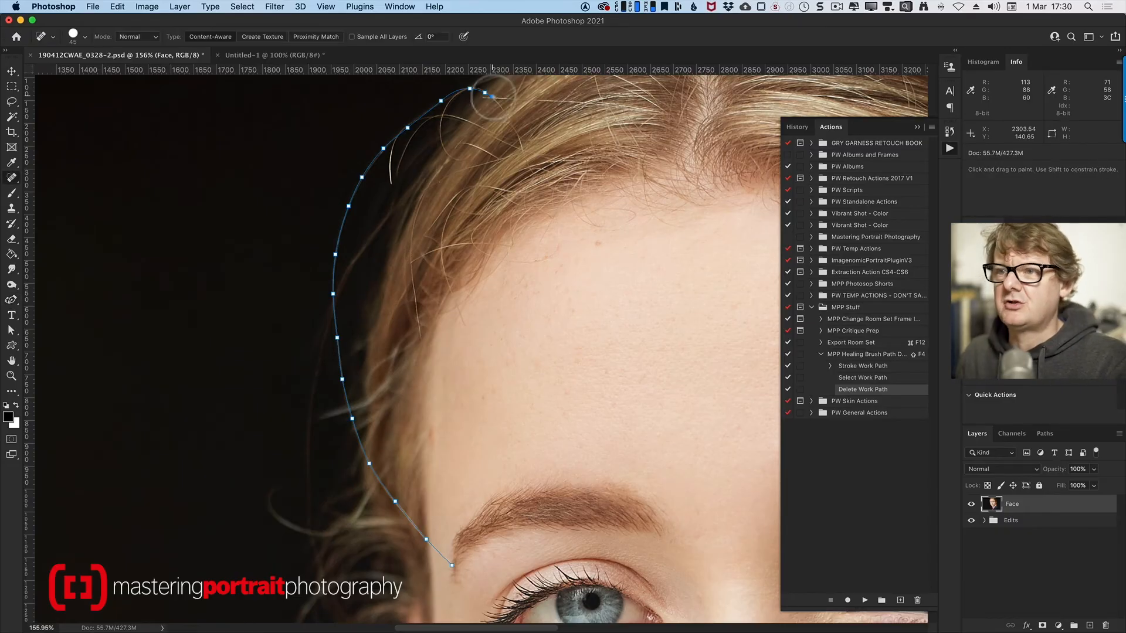
pyautogui.moveTo(323, 247)
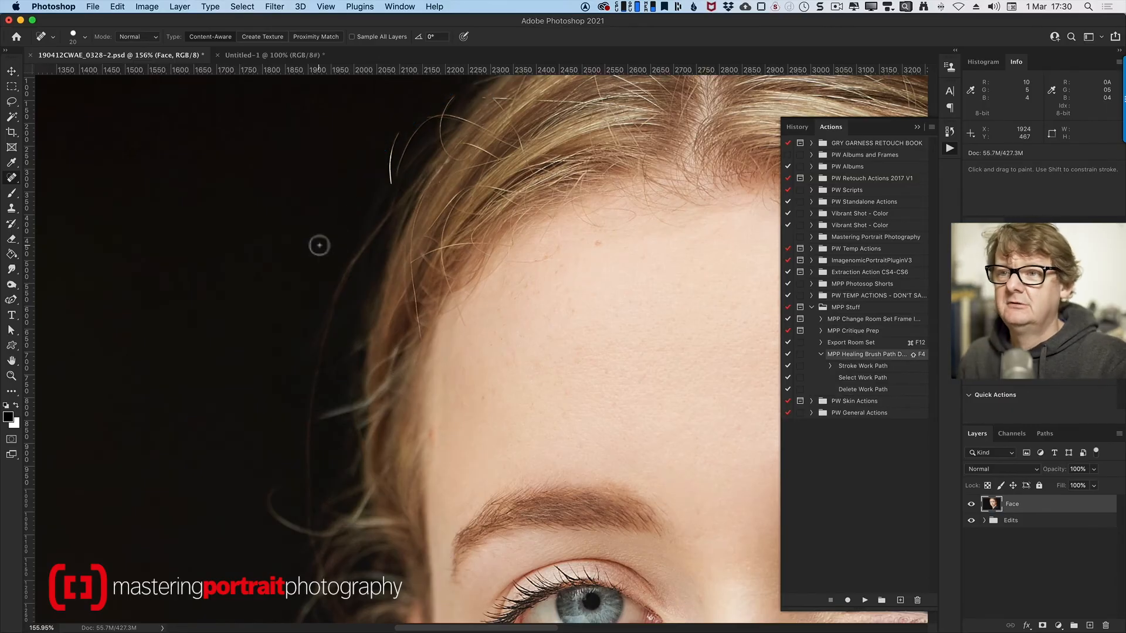
pyautogui.moveTo(393, 165)
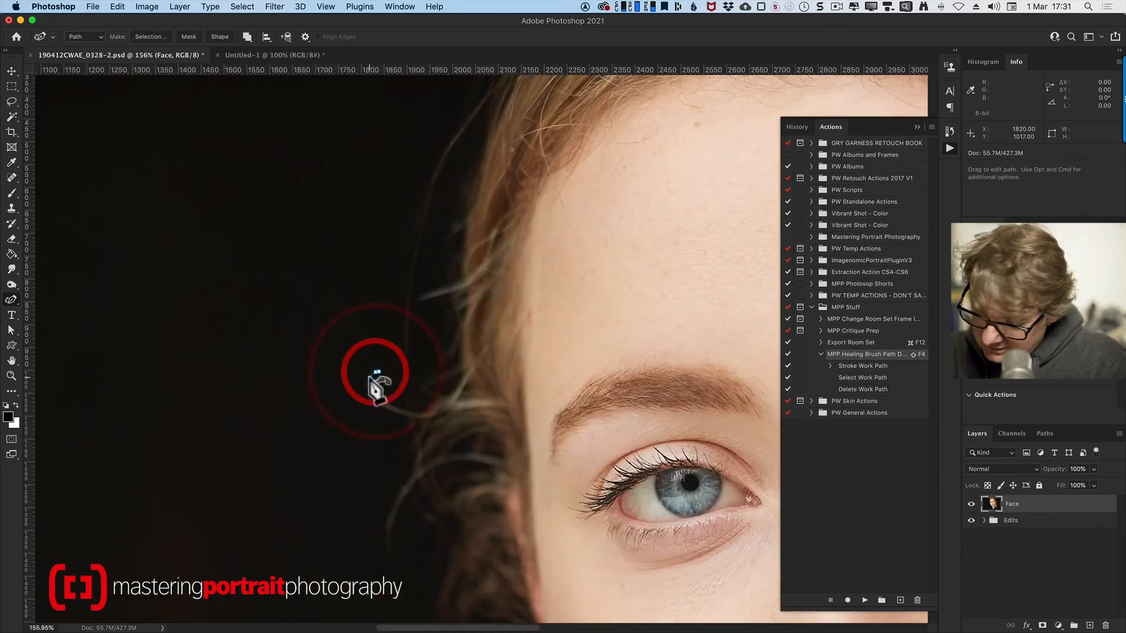
pyautogui.moveTo(376, 385); pyautogui.dragTo(426, 420)
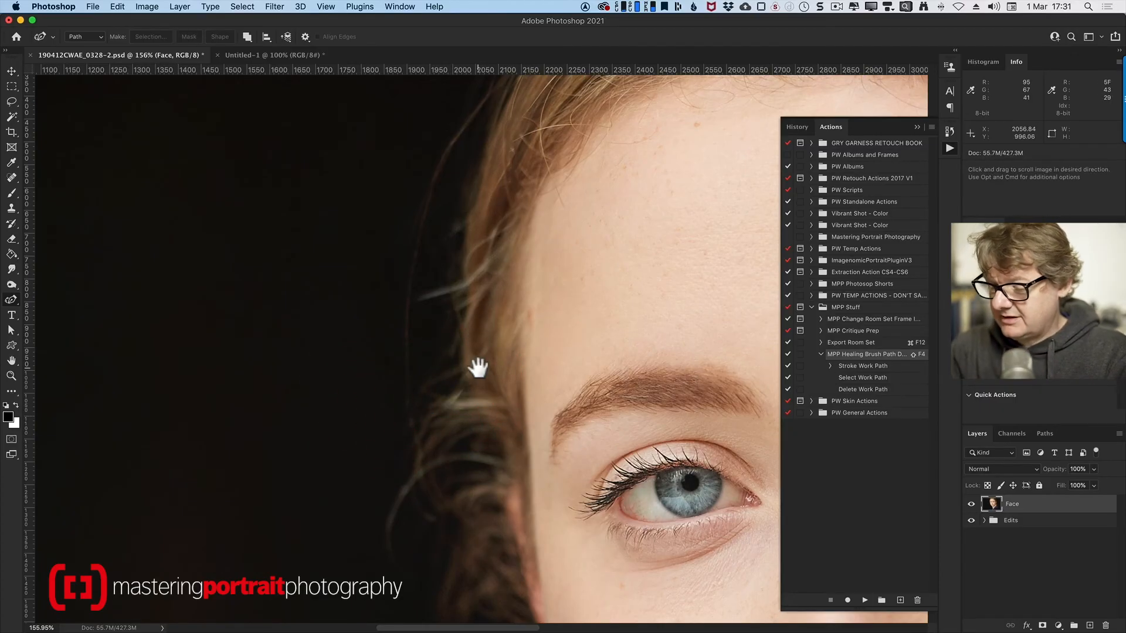
pyautogui.moveTo(478, 366); pyautogui.dragTo(477, 488)
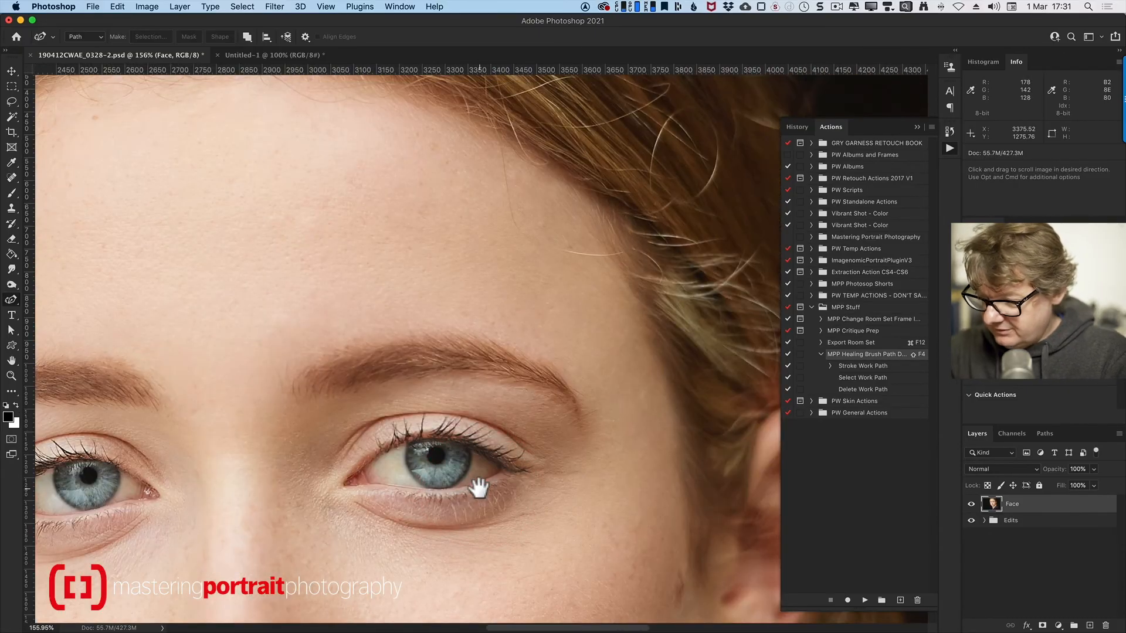